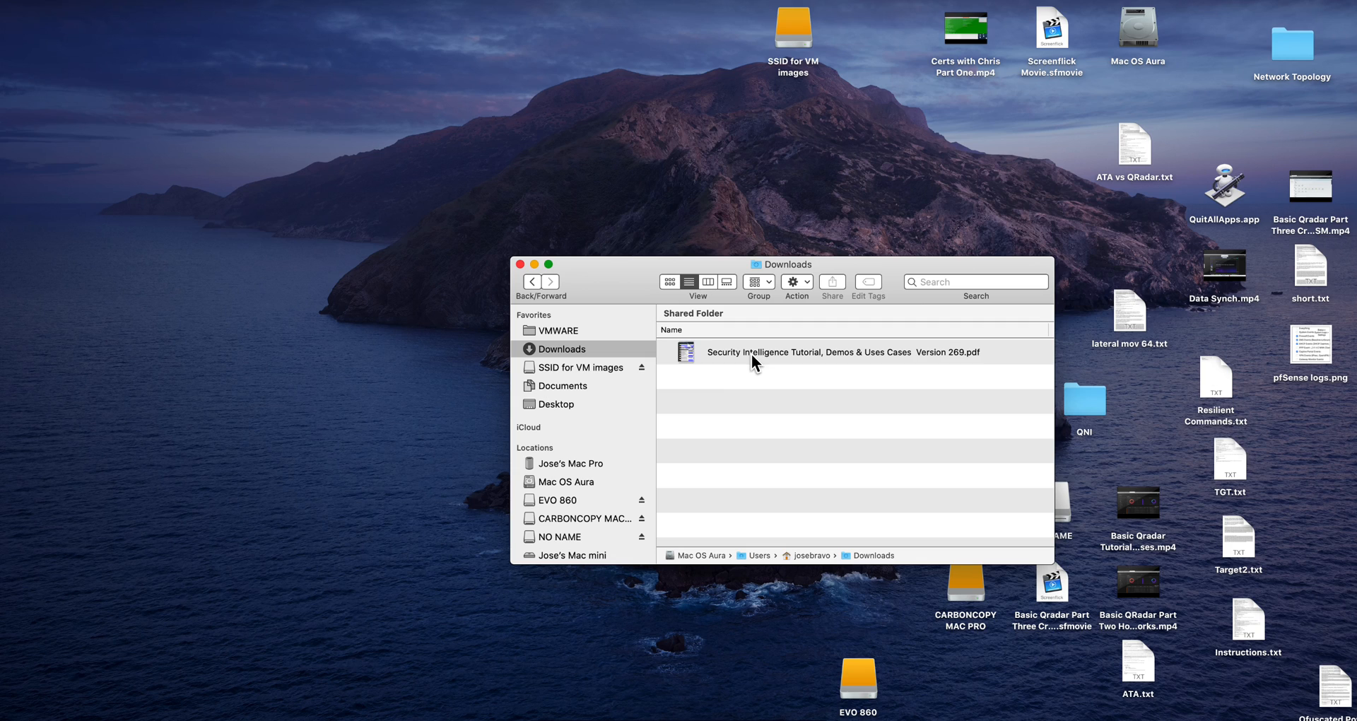
pyautogui.moveTo(754, 362)
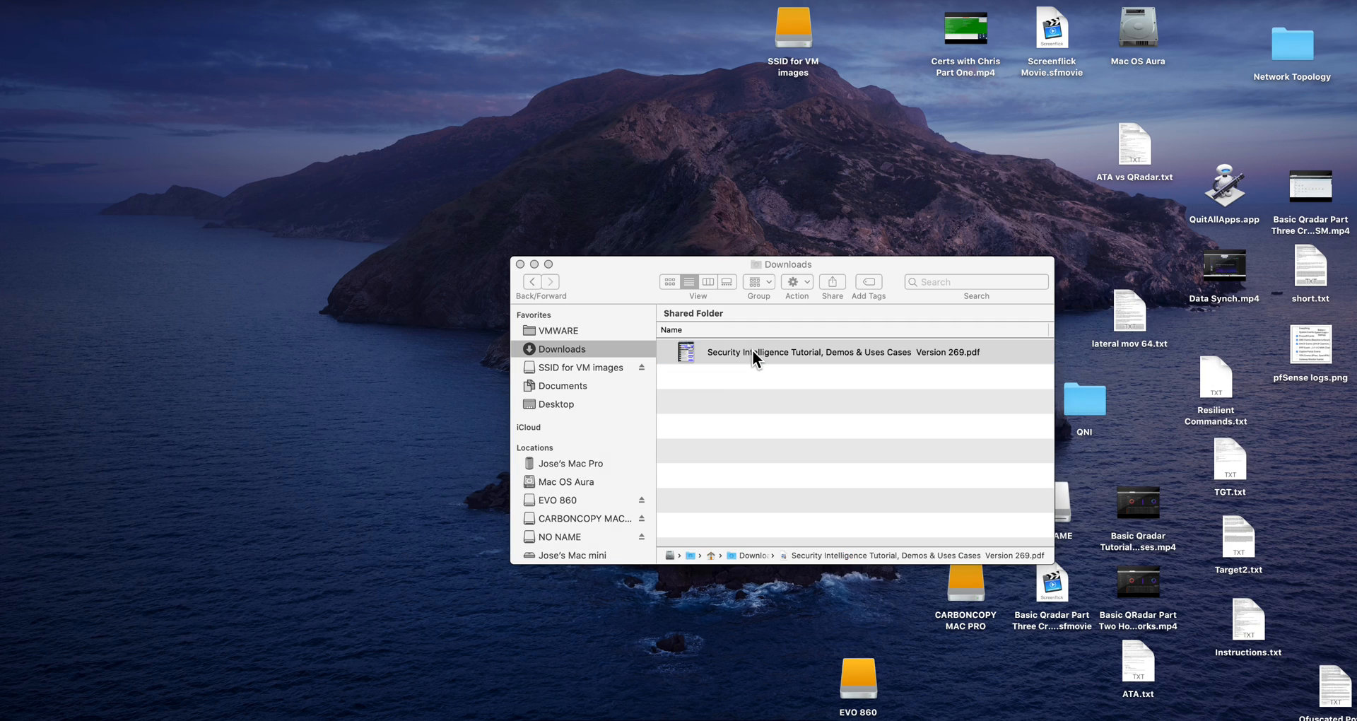
# Open the Security Intelligence Tutorial PDF and read down to page 4's pfSense and QRadar parsing sections
pyautogui.doubleClick(808, 352)
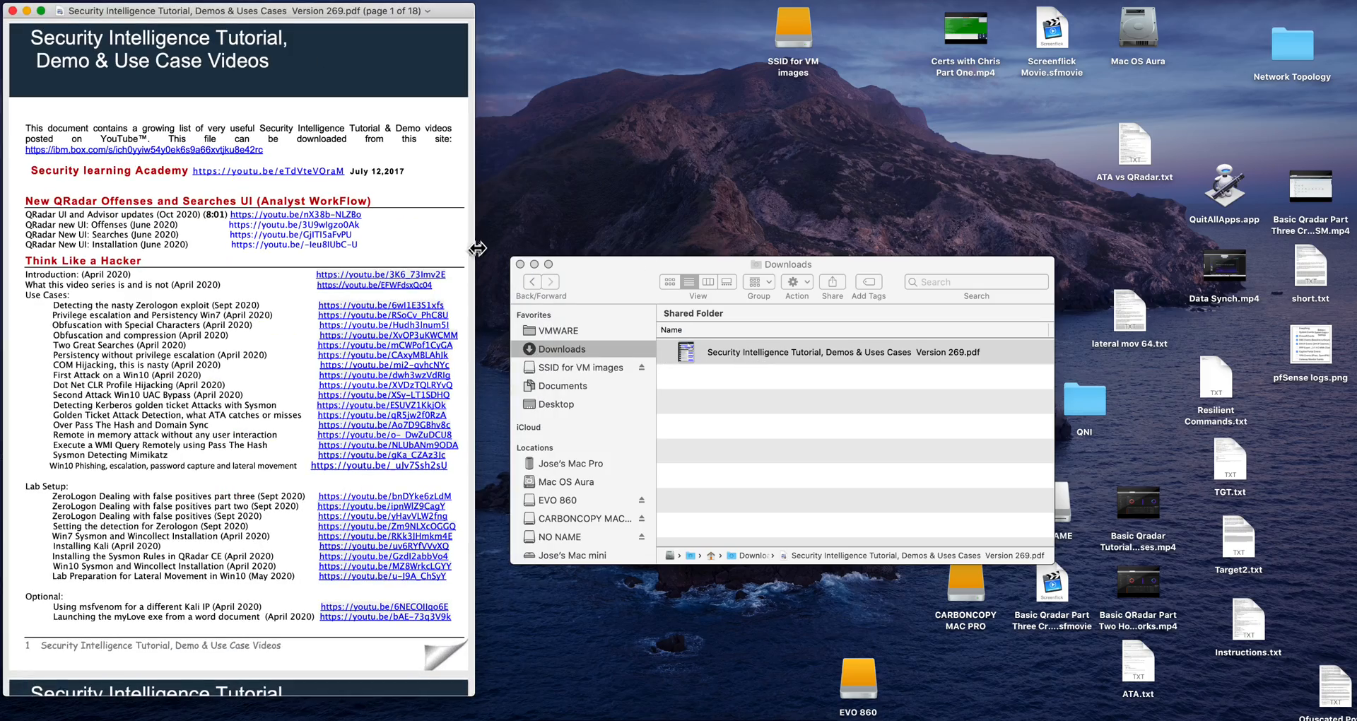
pyautogui.scroll(-3)
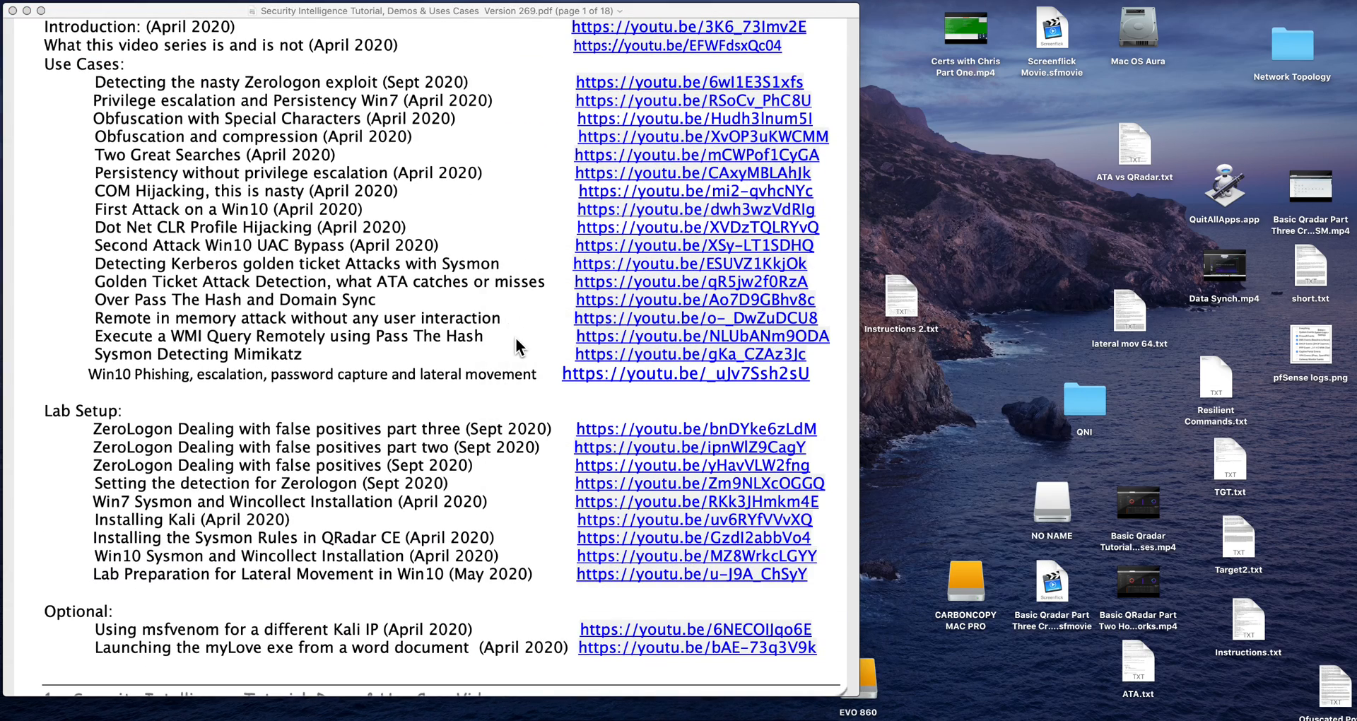
pyautogui.scroll(-3)
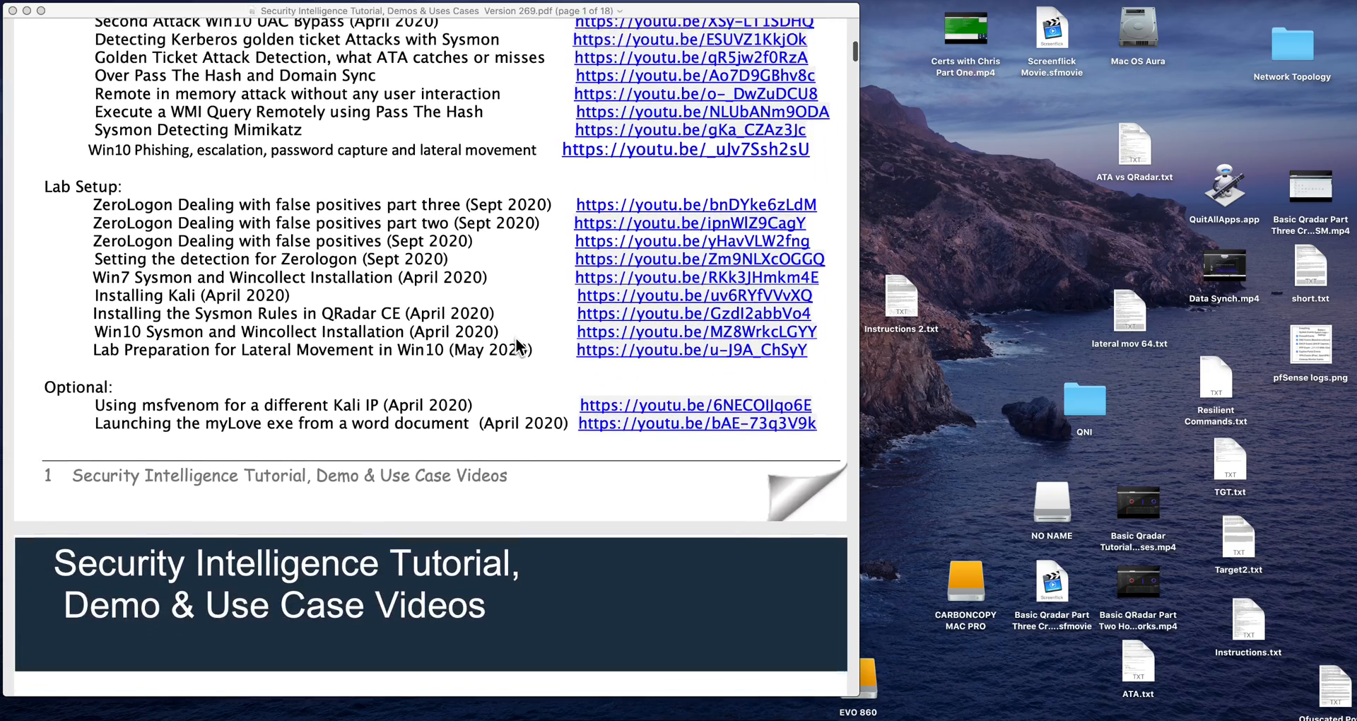
pyautogui.scroll(-3)
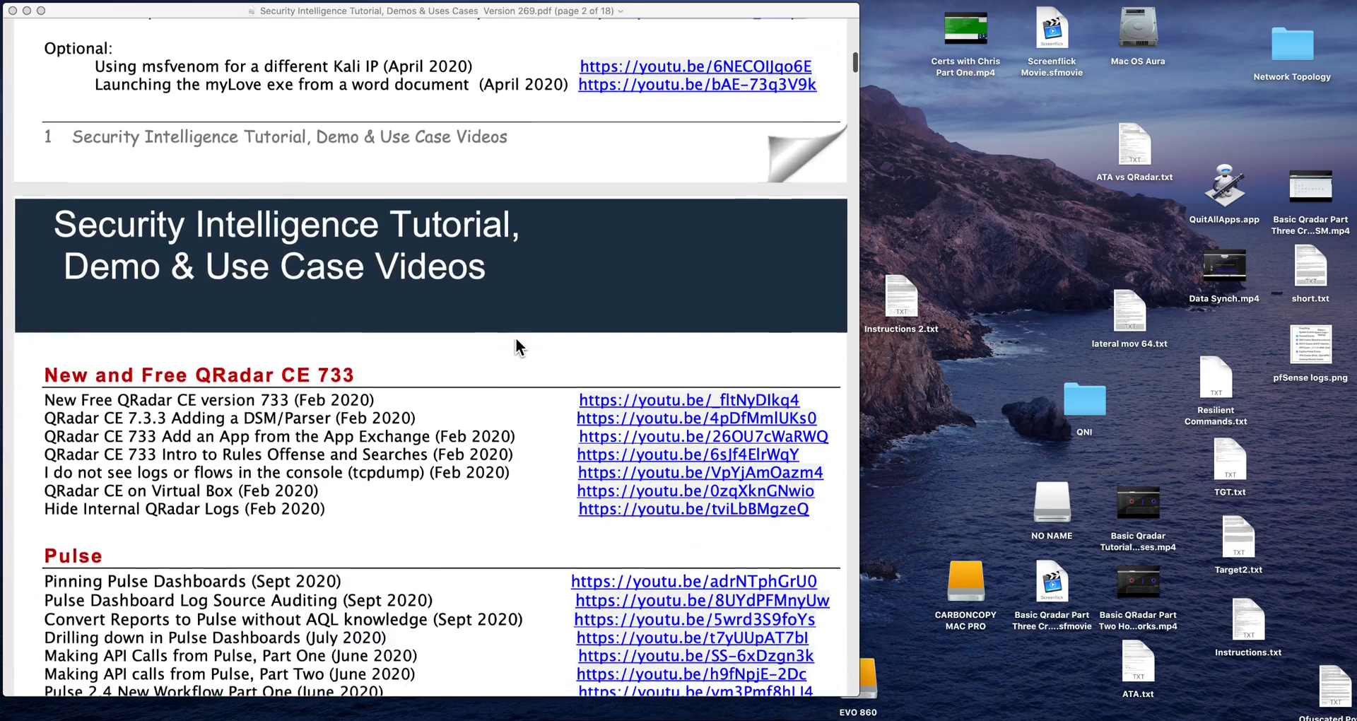
pyautogui.scroll(-3)
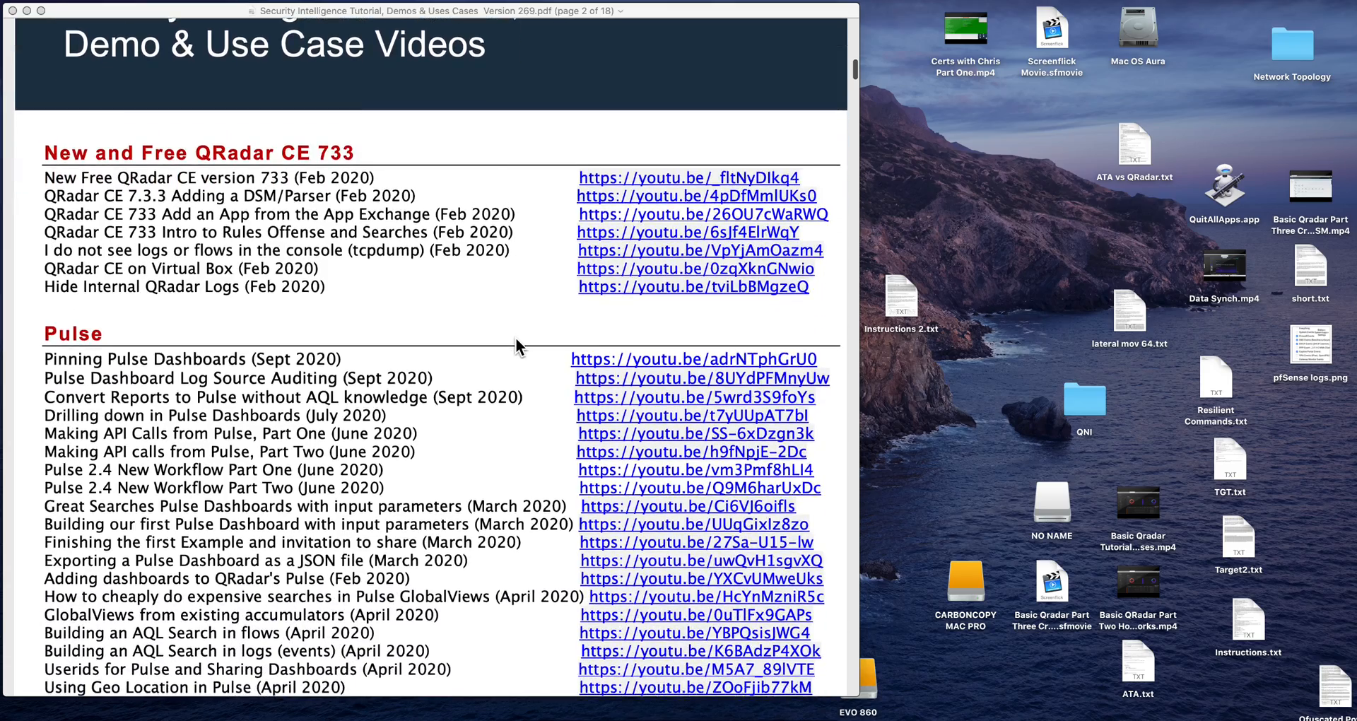
pyautogui.scroll(-3)
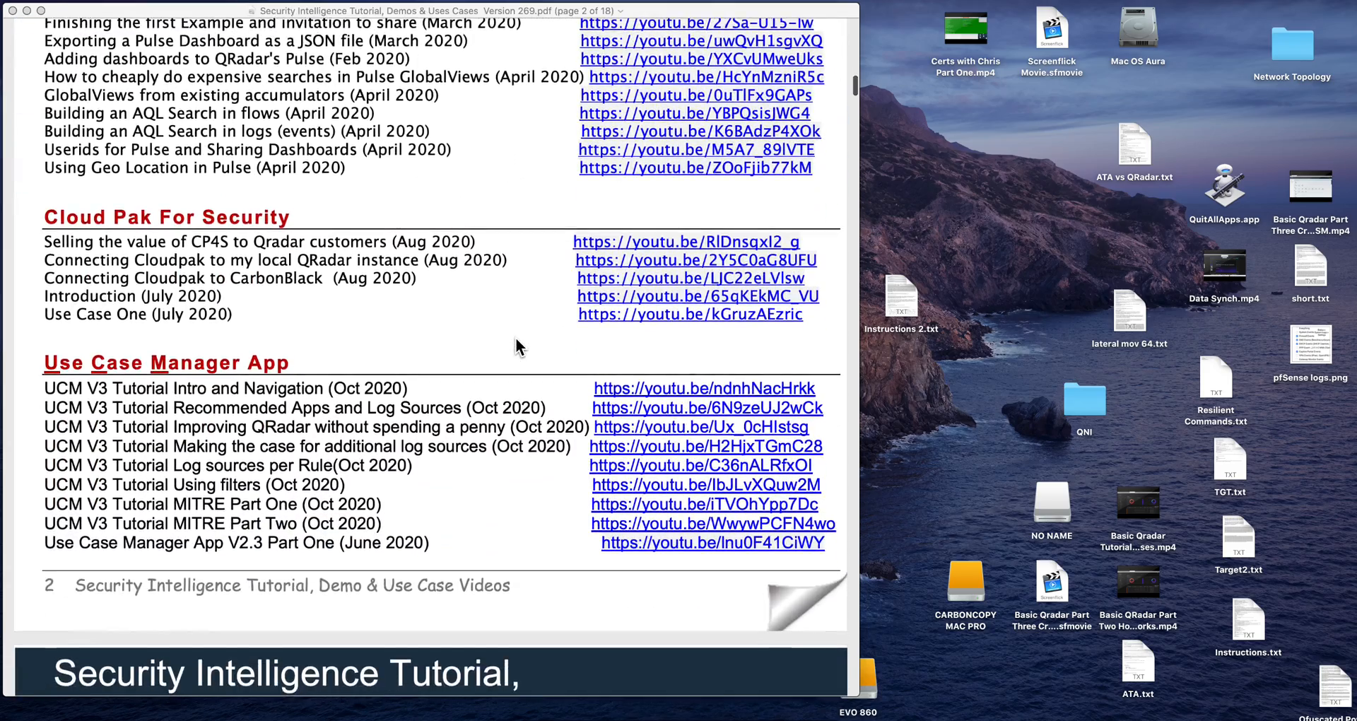
pyautogui.scroll(-3)
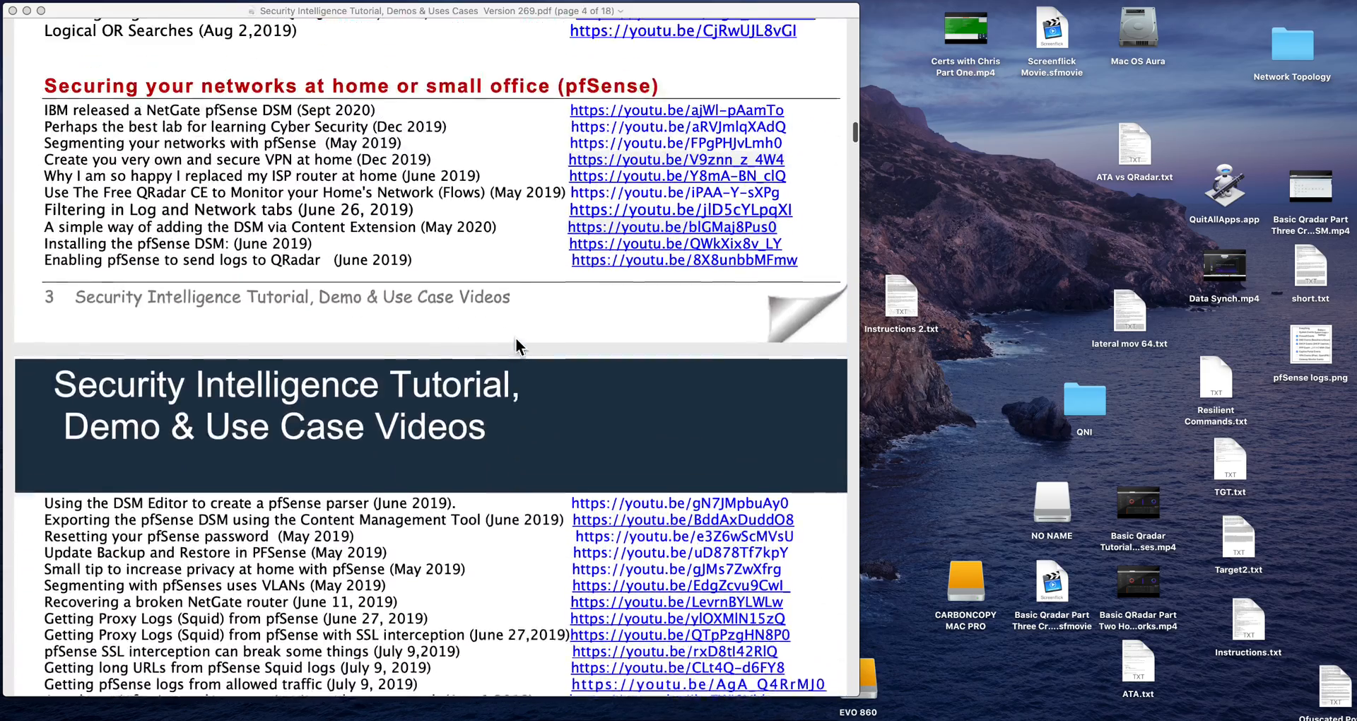
pyautogui.scroll(-3)
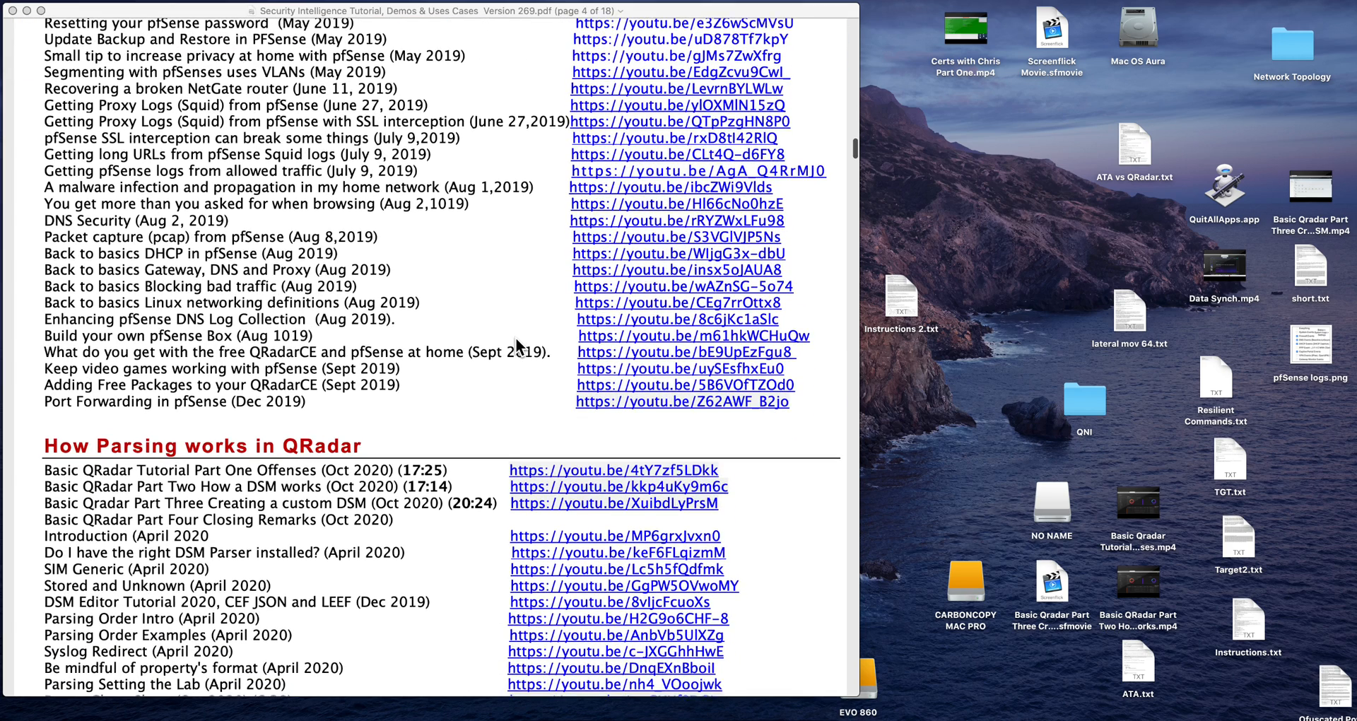
pyautogui.scroll(-3)
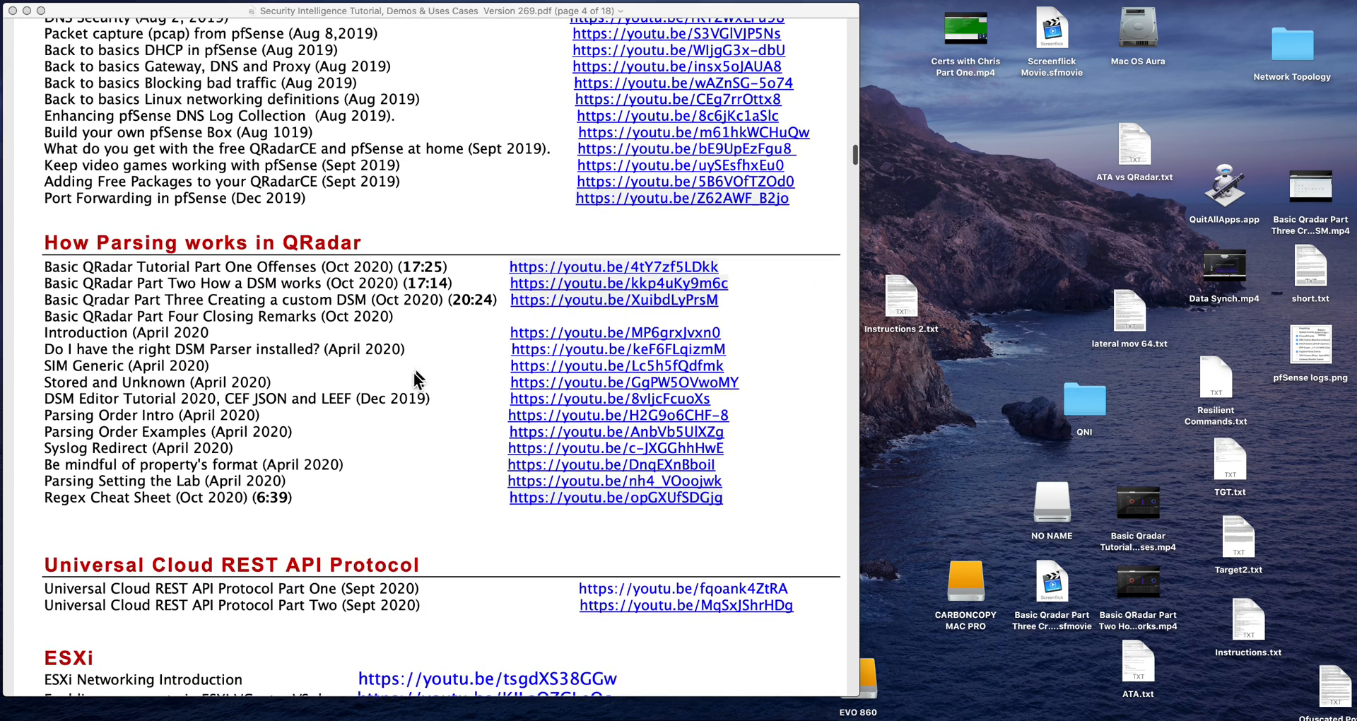
pyautogui.moveTo(344, 275)
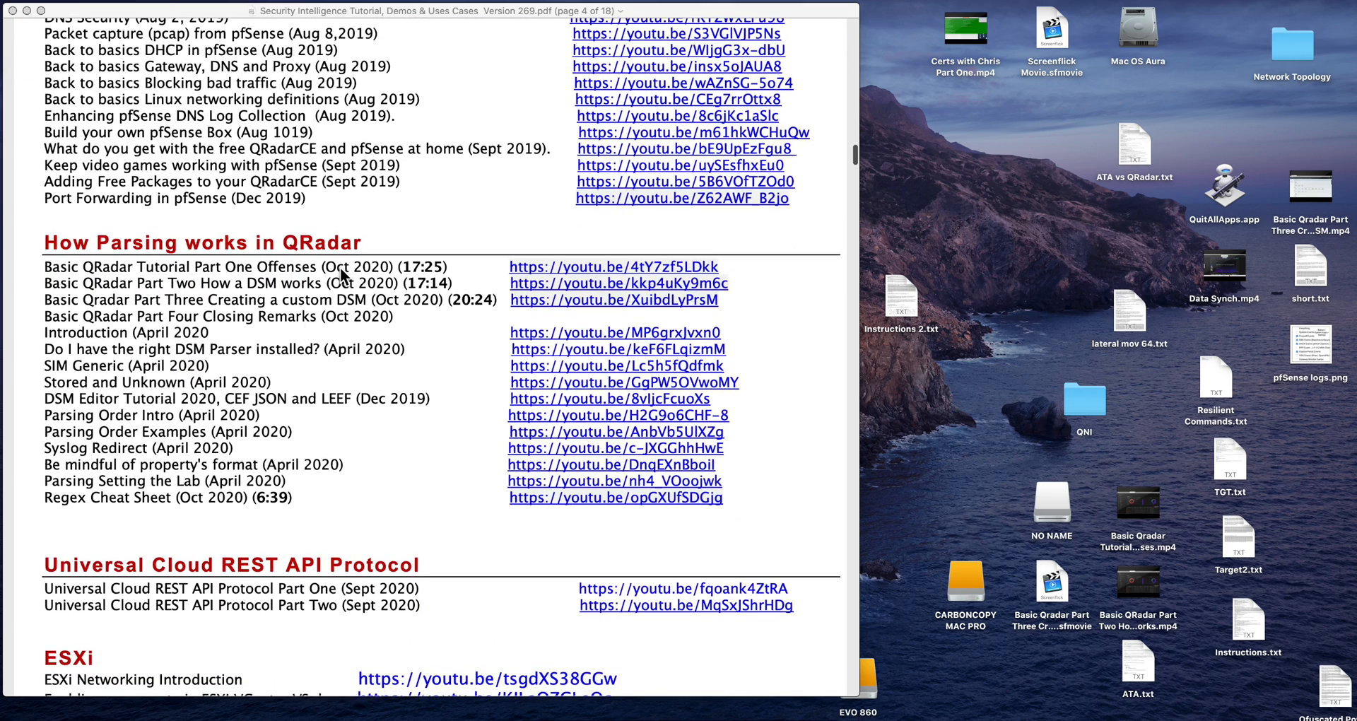
pyautogui.moveTo(362, 304)
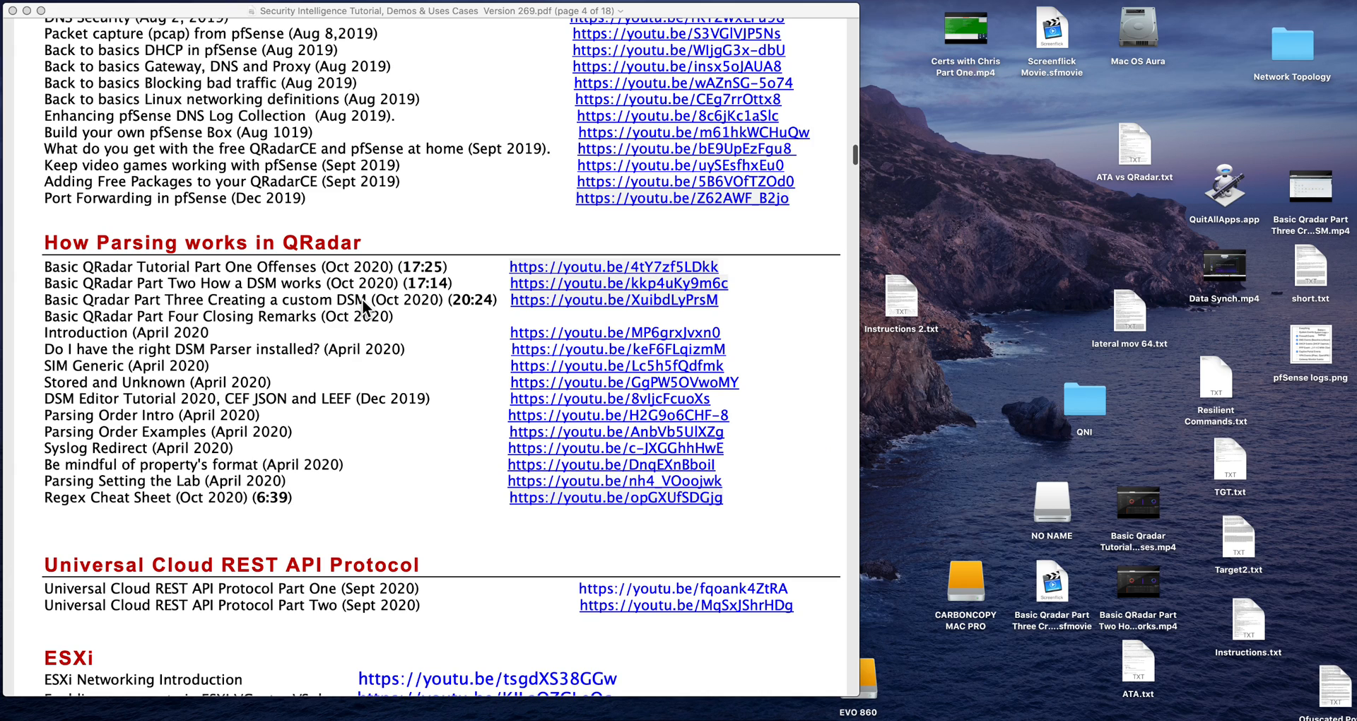
pyautogui.moveTo(363, 329)
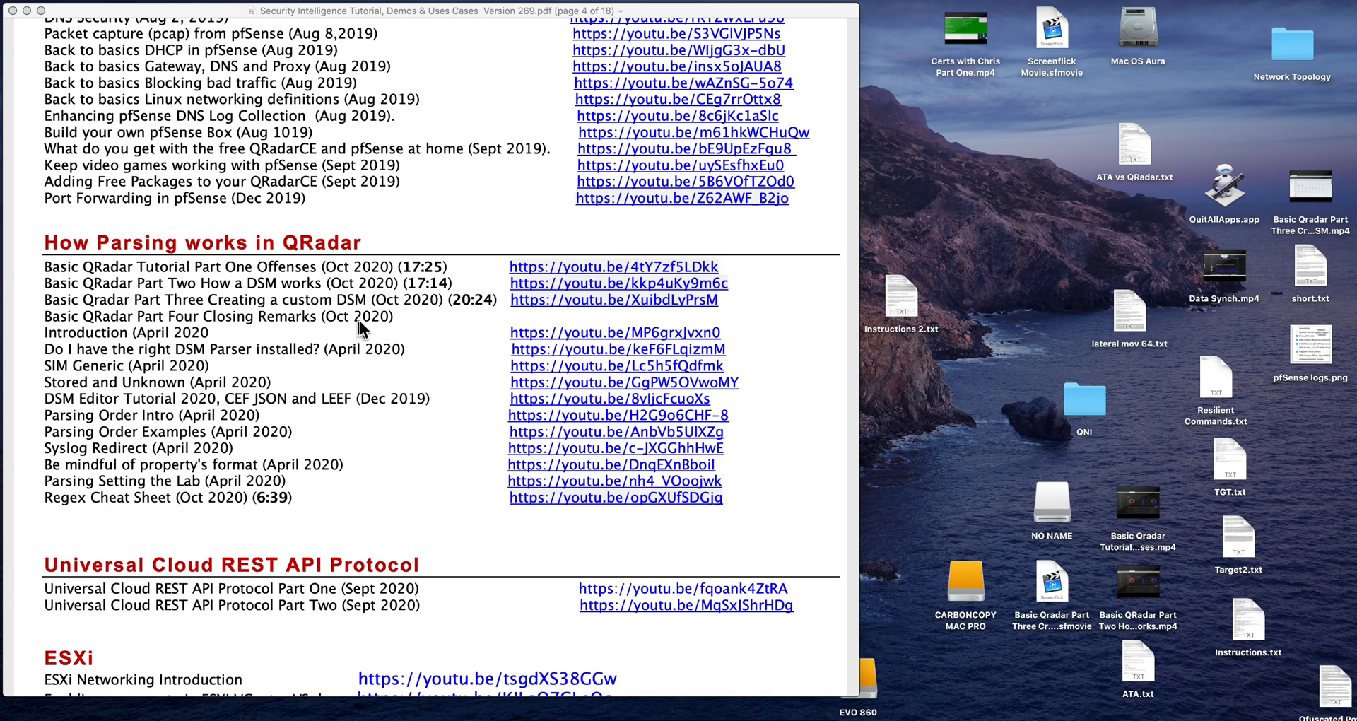
pyautogui.moveTo(513, 325)
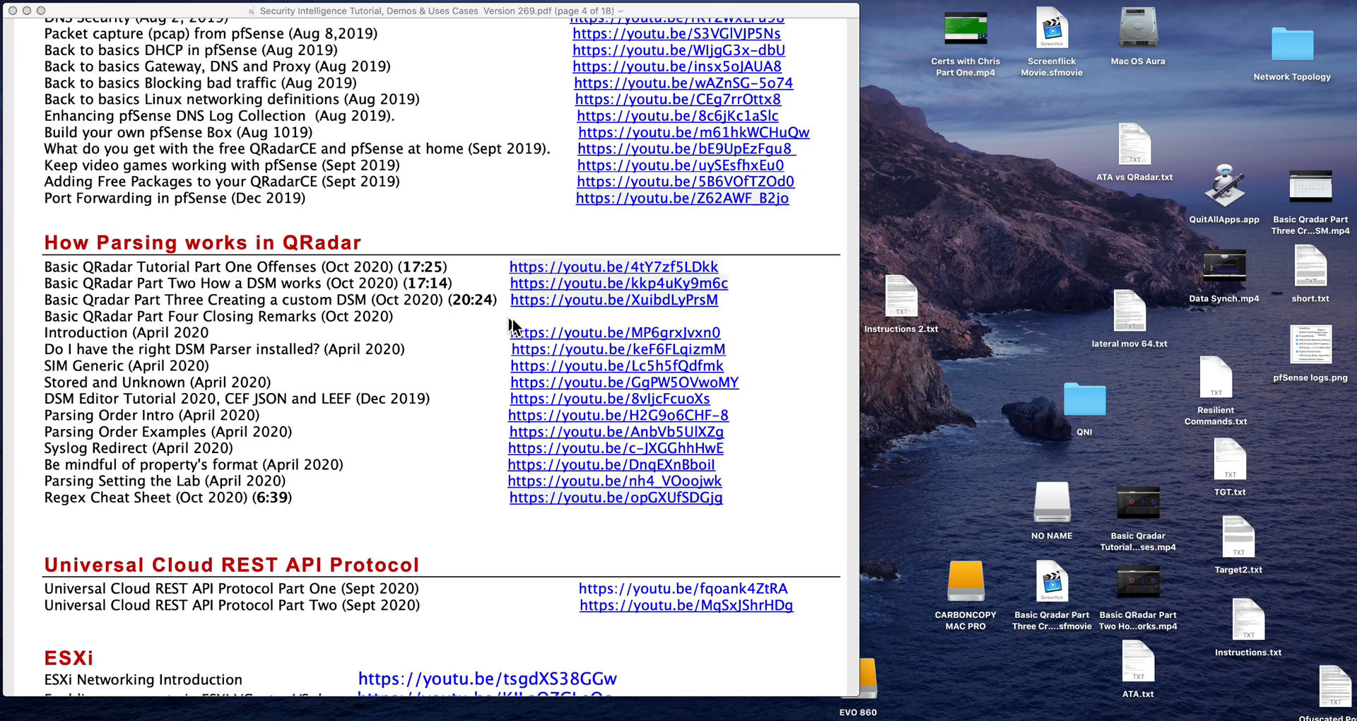
pyautogui.moveTo(411, 316)
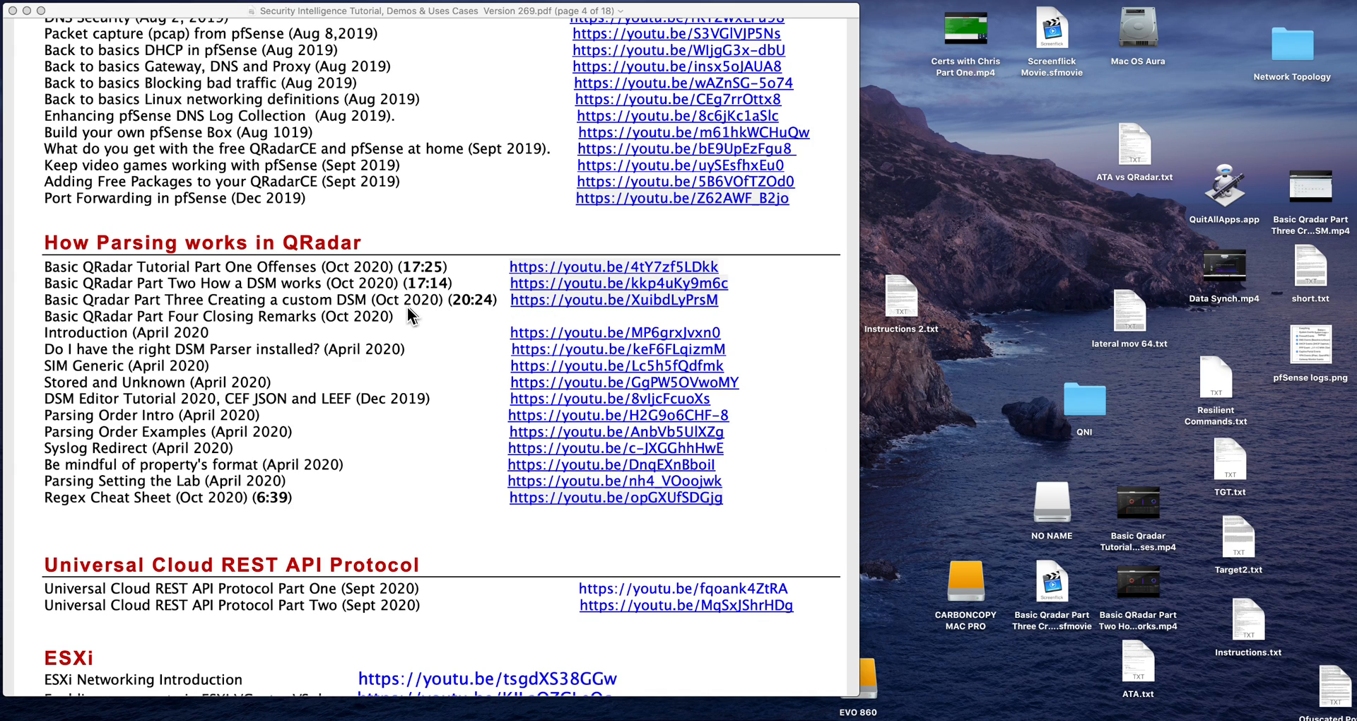
pyautogui.moveTo(390, 309)
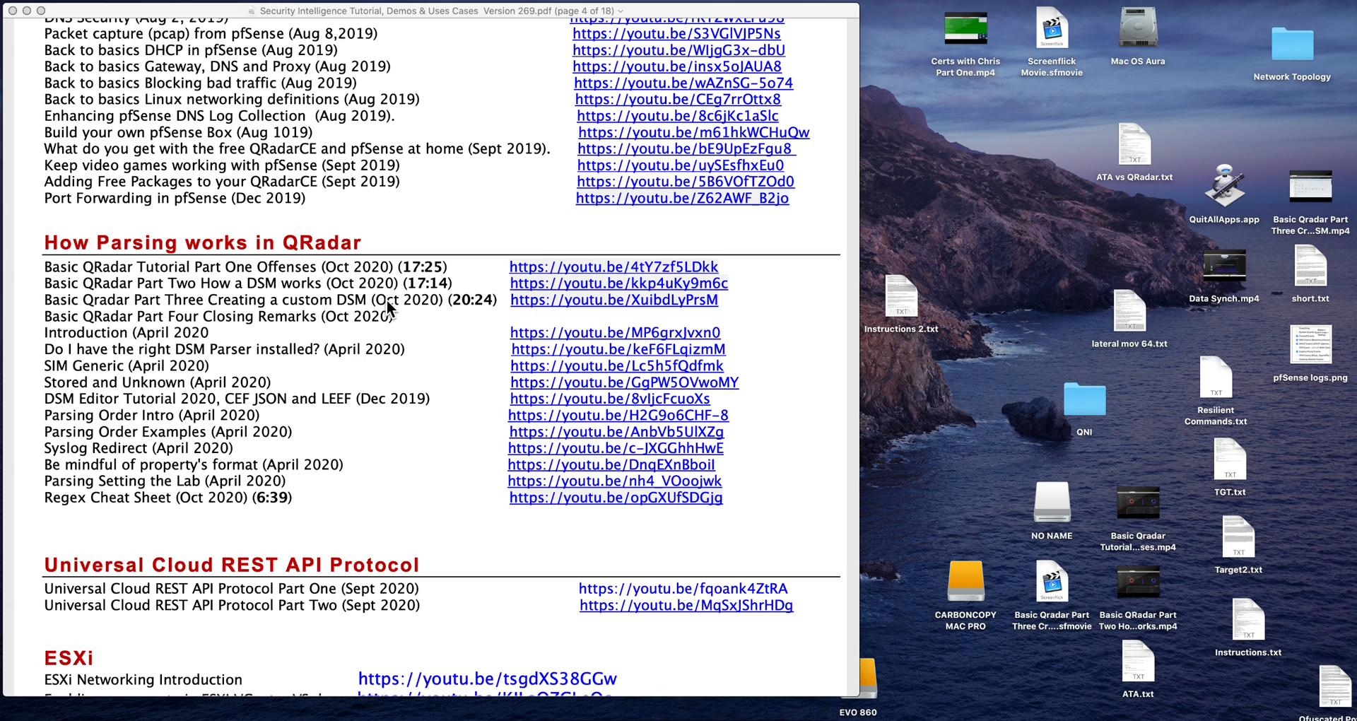
pyautogui.moveTo(448, 309)
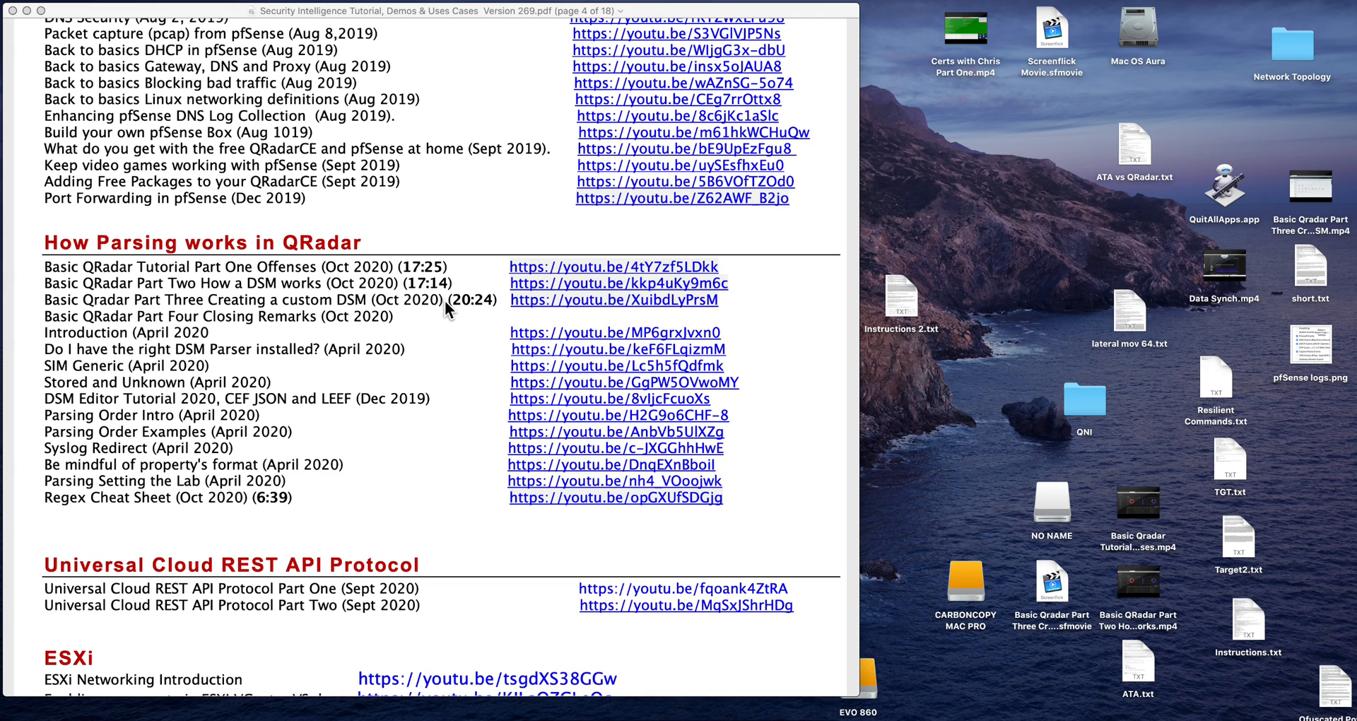
pyautogui.moveTo(383, 311)
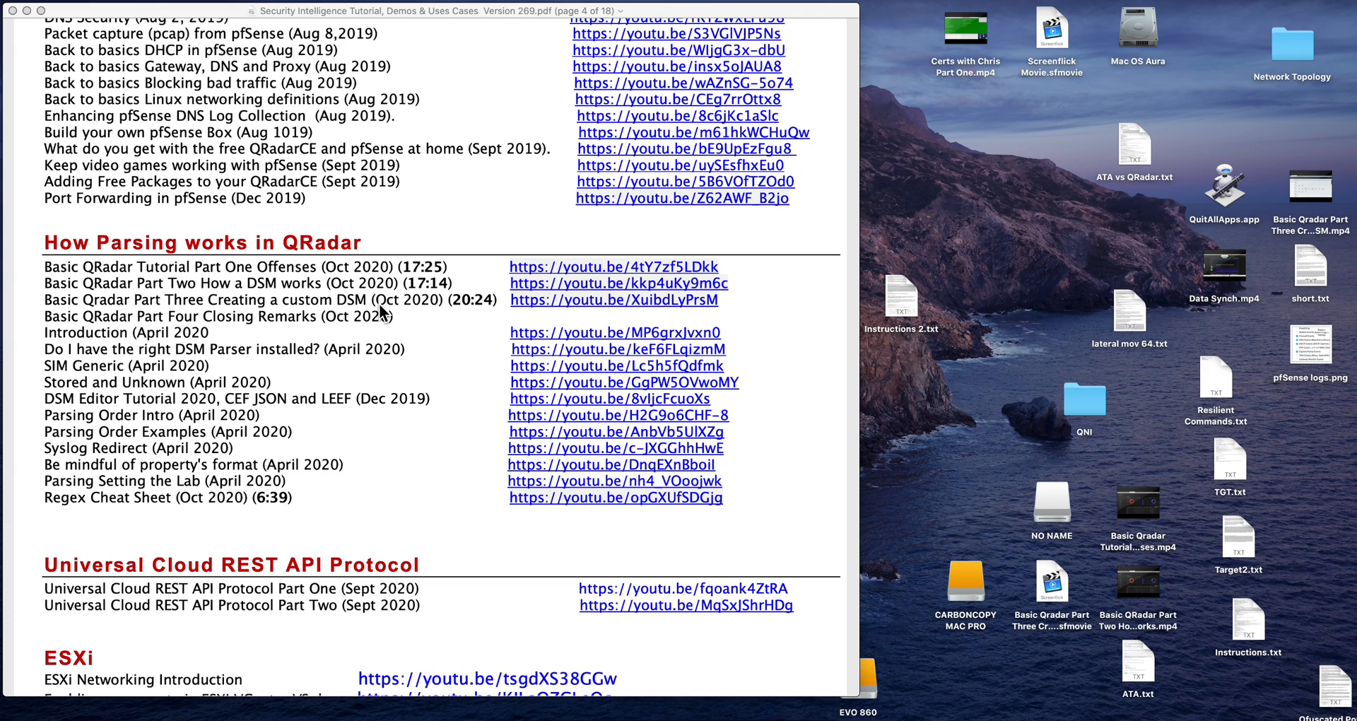
pyautogui.moveTo(230, 339)
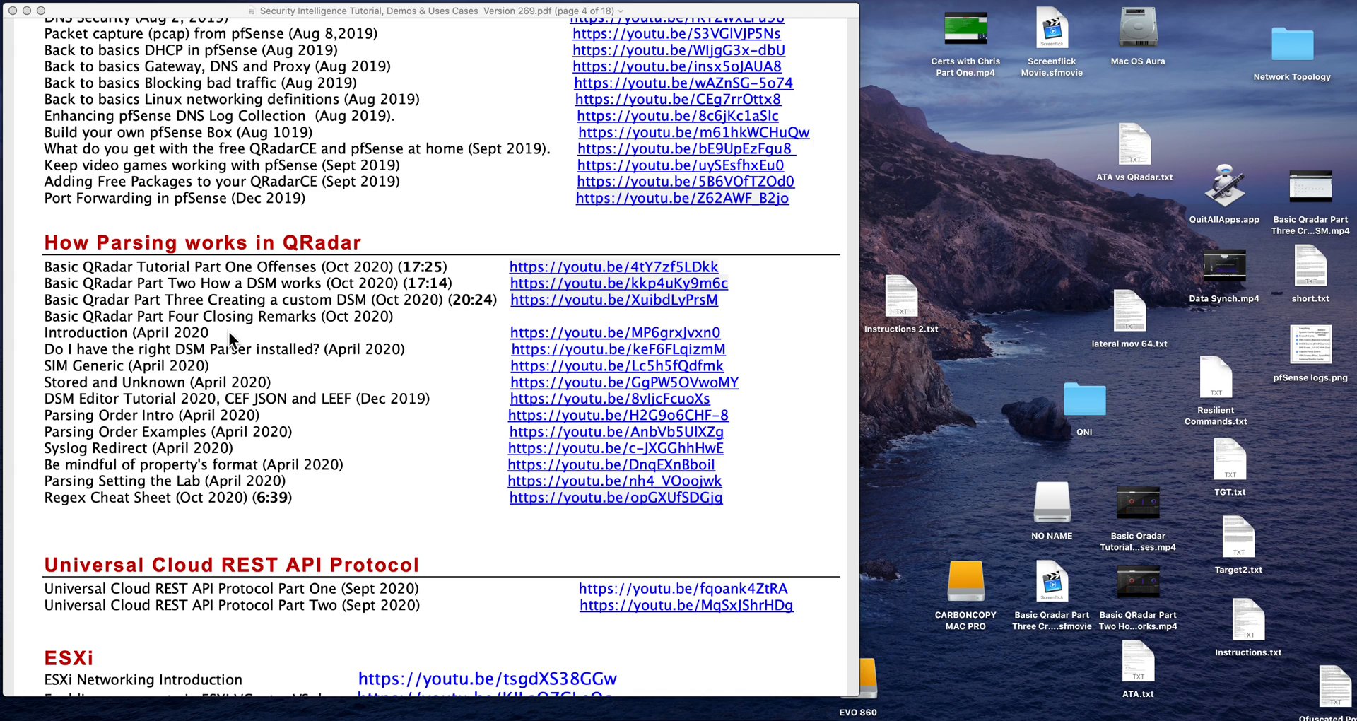
pyautogui.moveTo(188, 361)
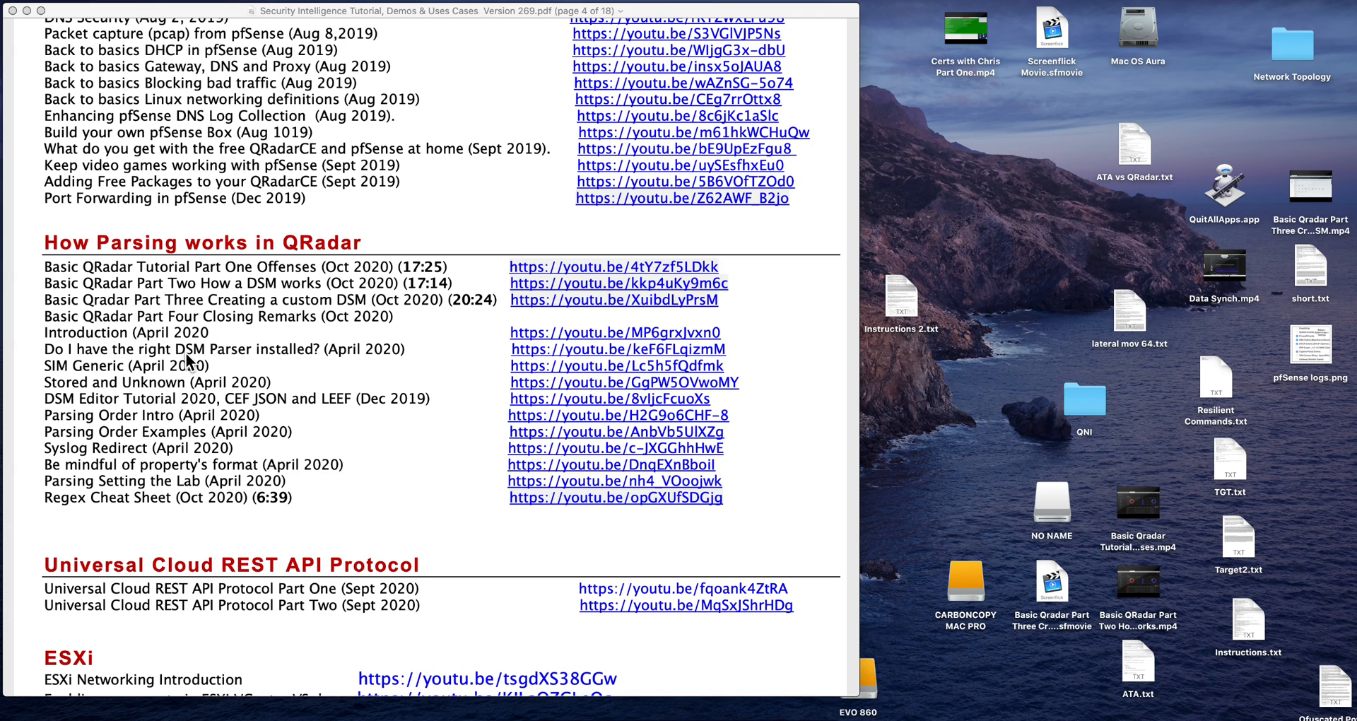
pyautogui.moveTo(192, 398)
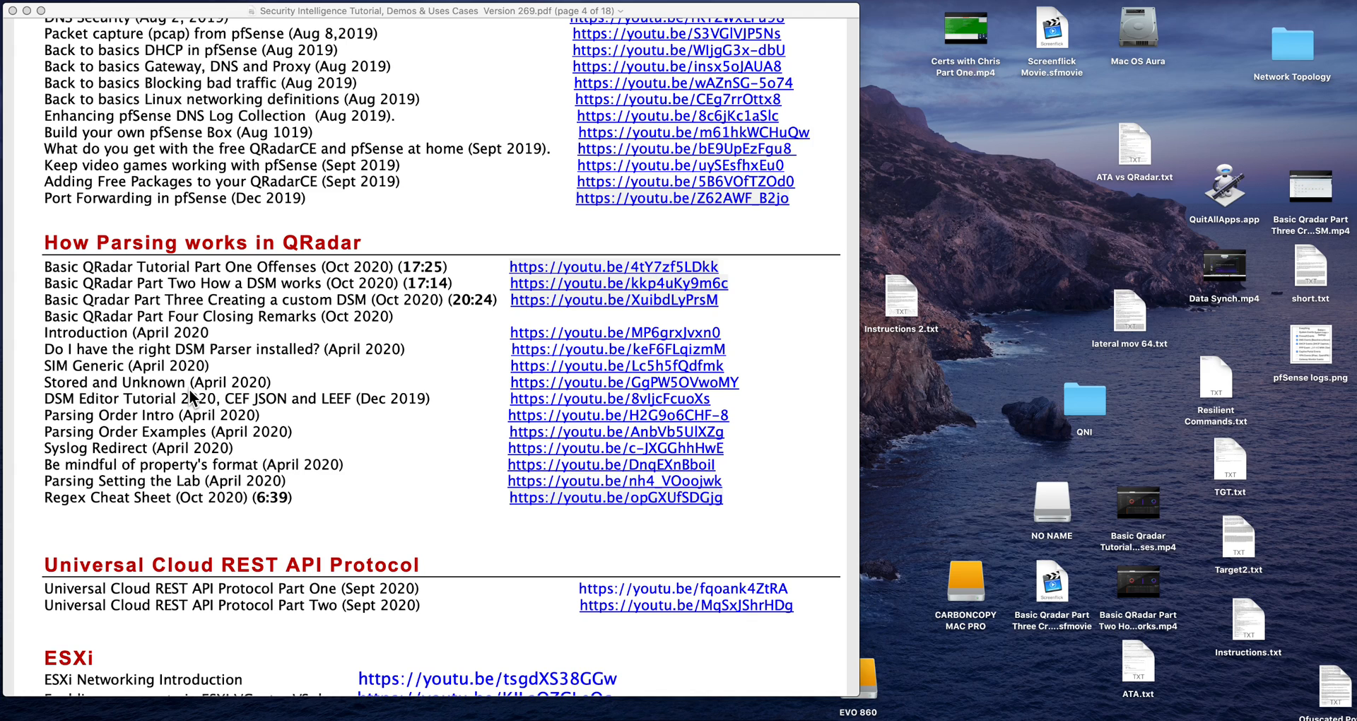
pyautogui.moveTo(303, 313)
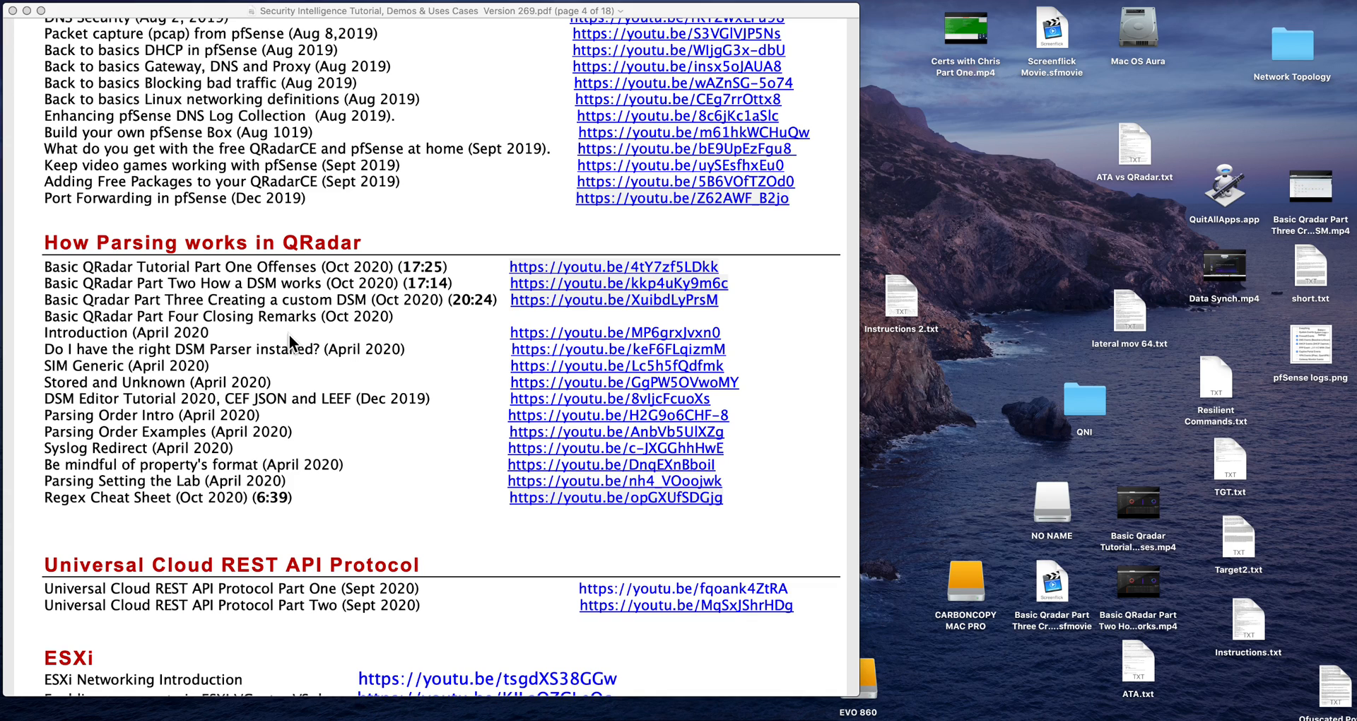
pyautogui.moveTo(245, 357)
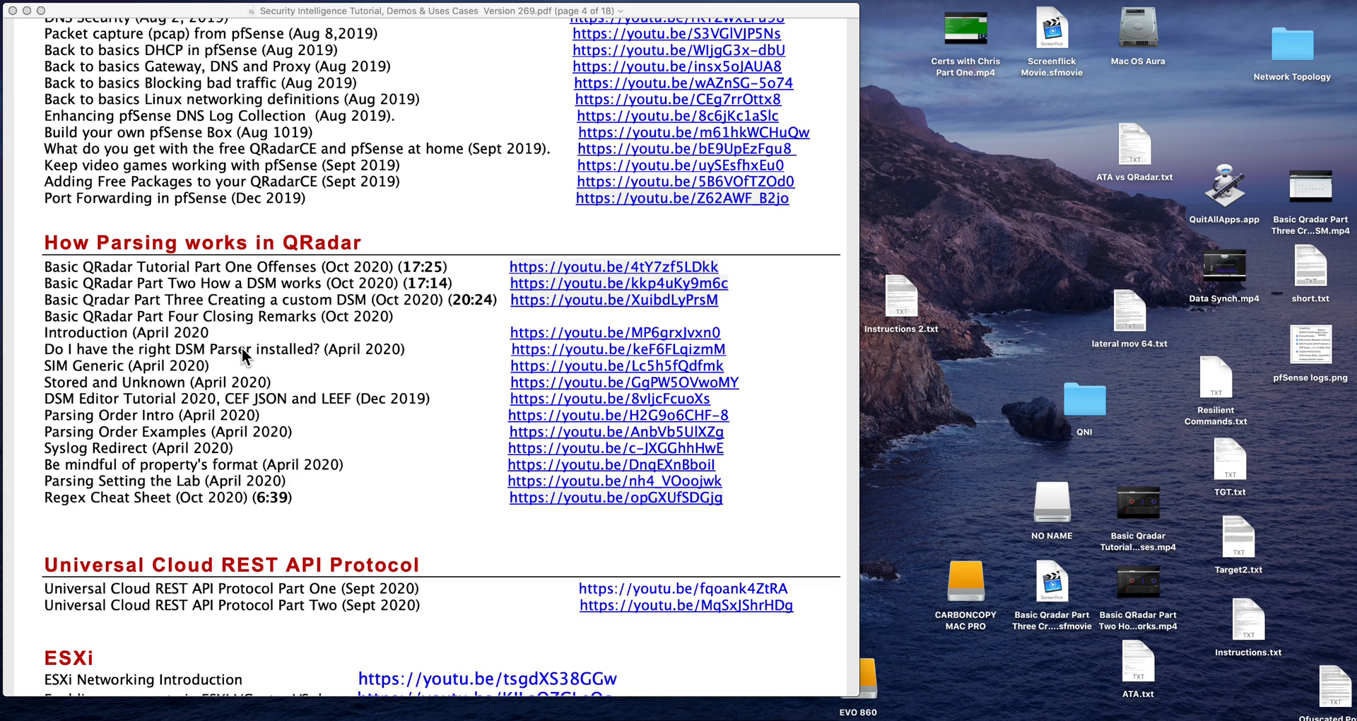
pyautogui.moveTo(245, 355)
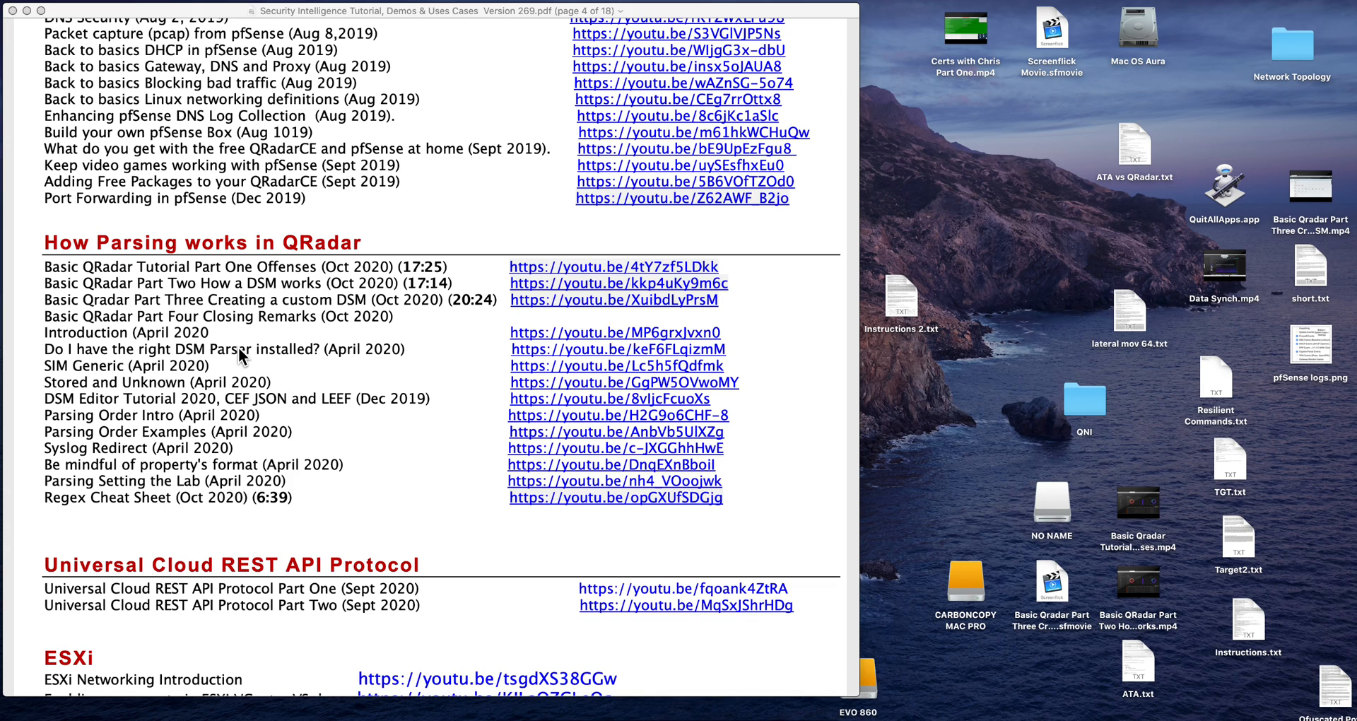
pyautogui.moveTo(226, 386)
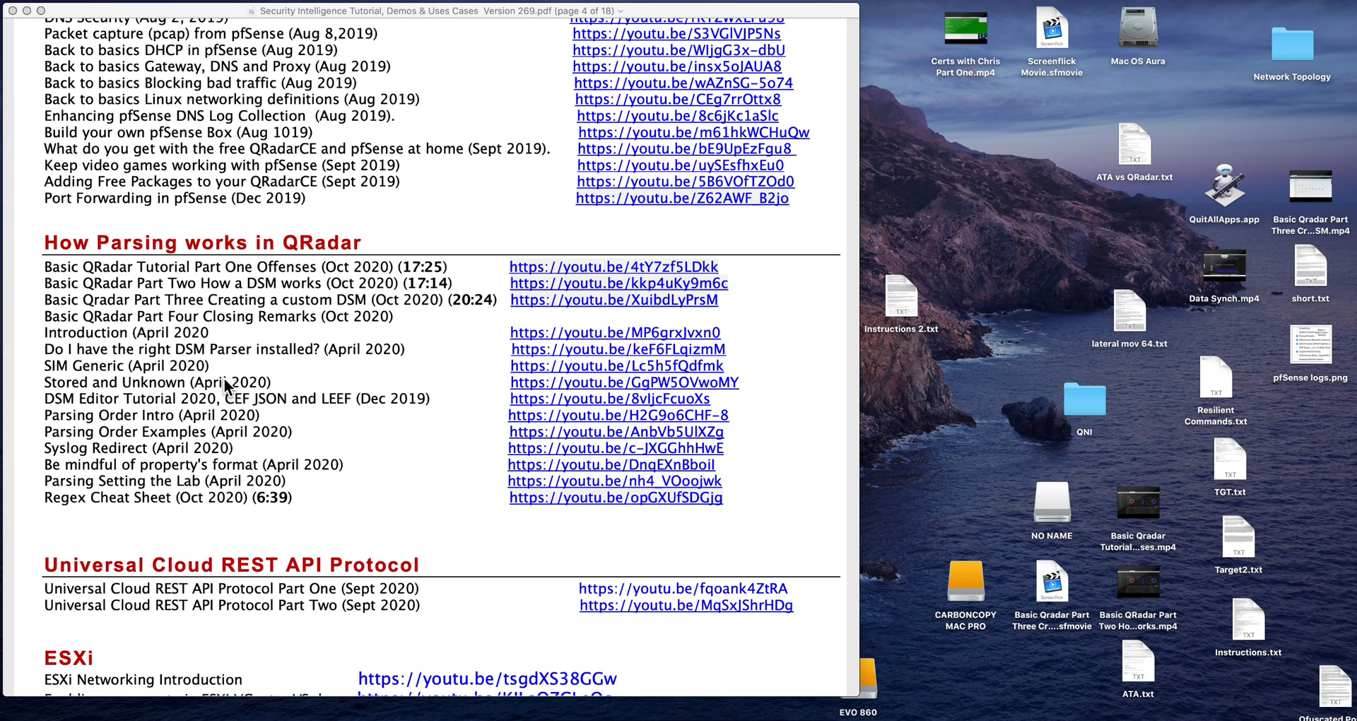
pyautogui.moveTo(258, 358)
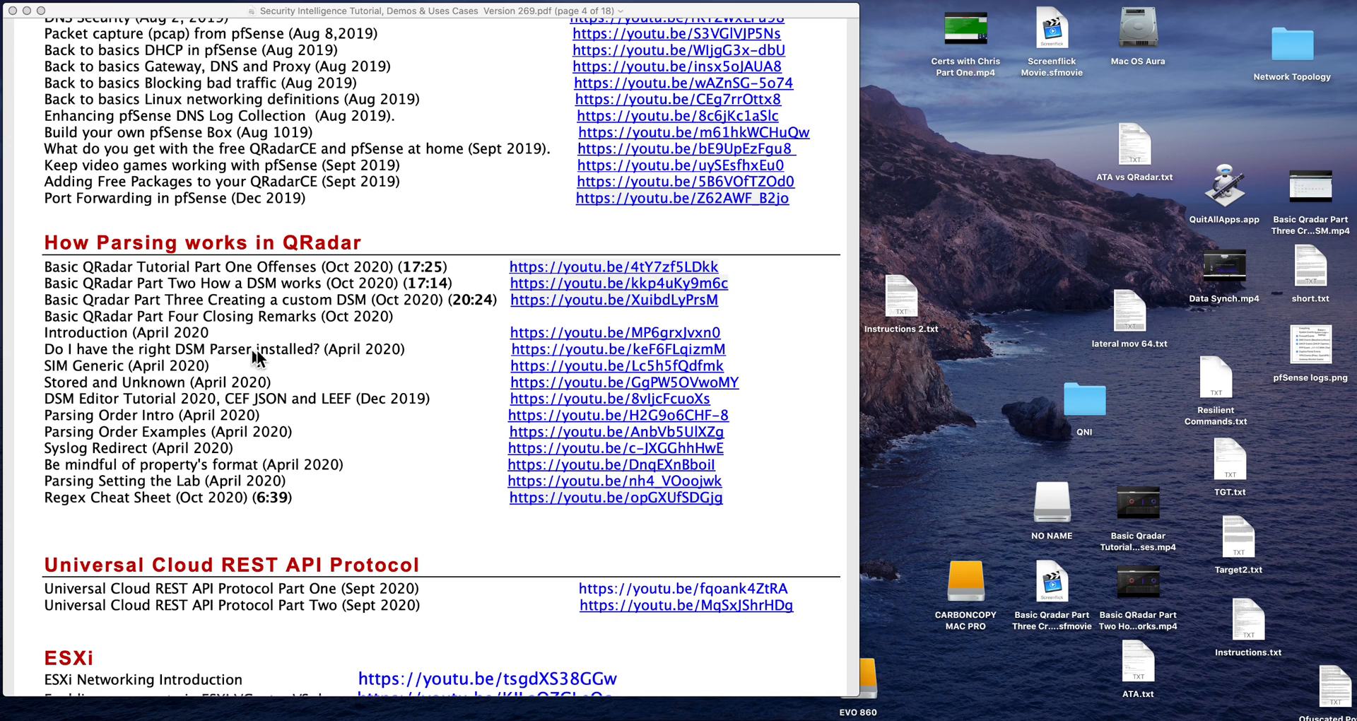
pyautogui.moveTo(281, 360)
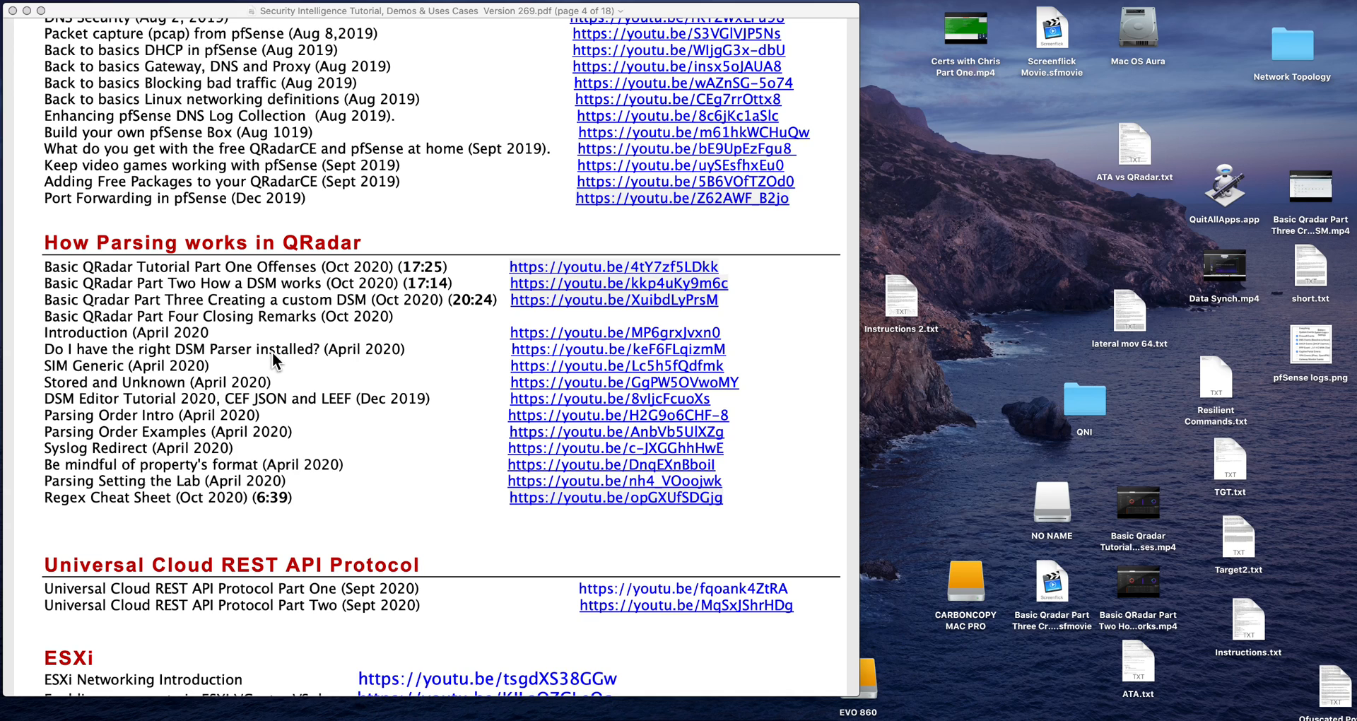
pyautogui.moveTo(263, 409)
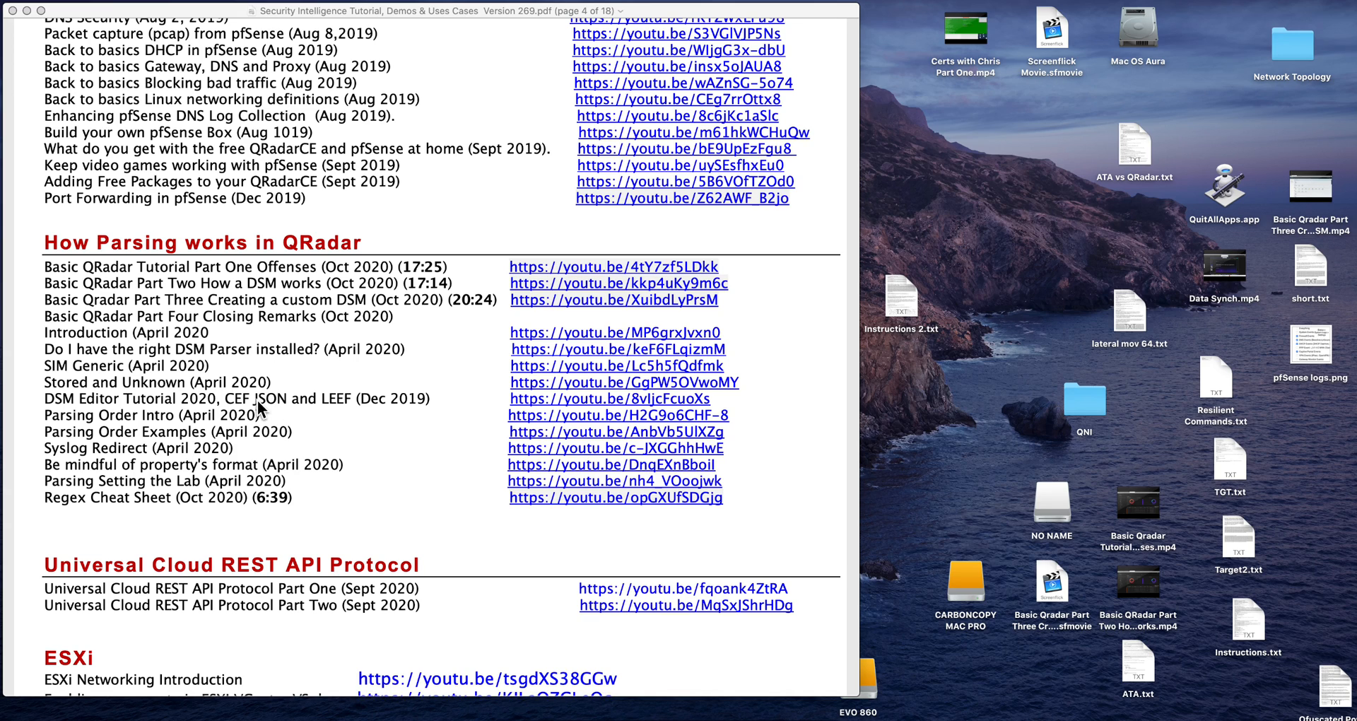
pyautogui.moveTo(315, 283)
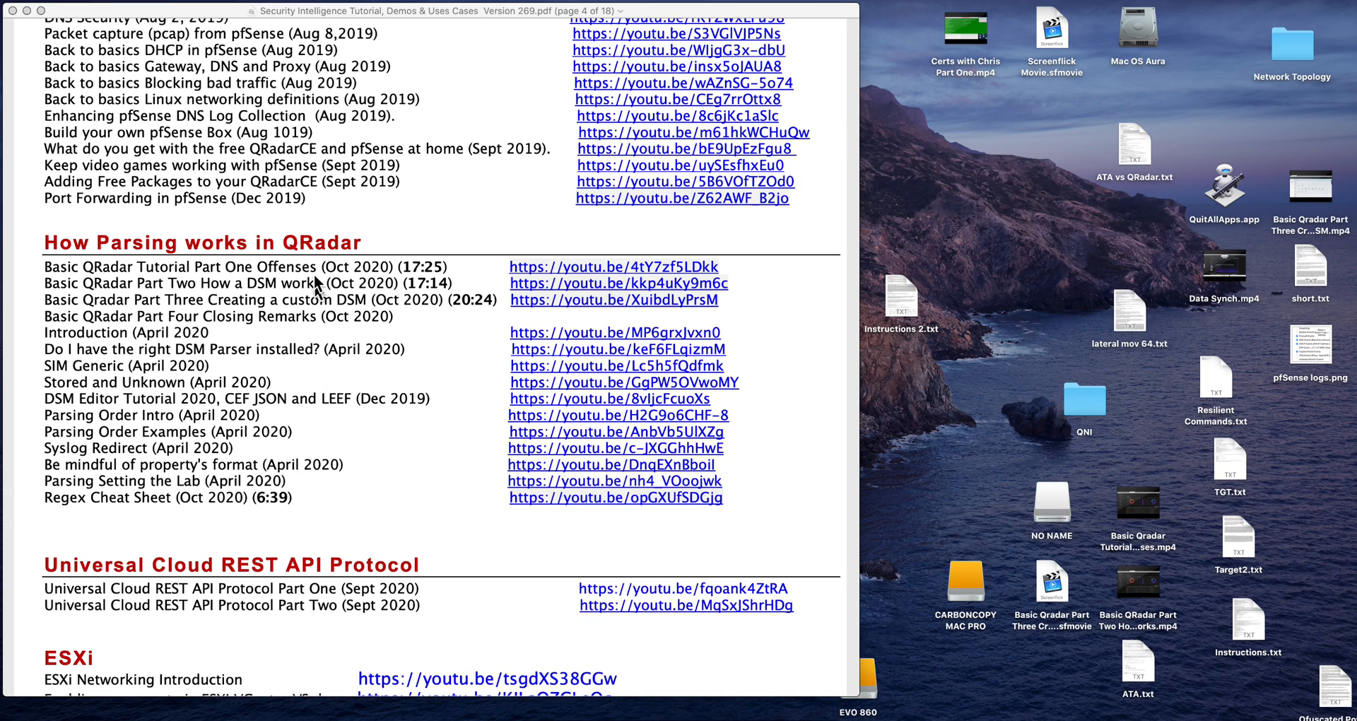
pyautogui.moveTo(325, 411)
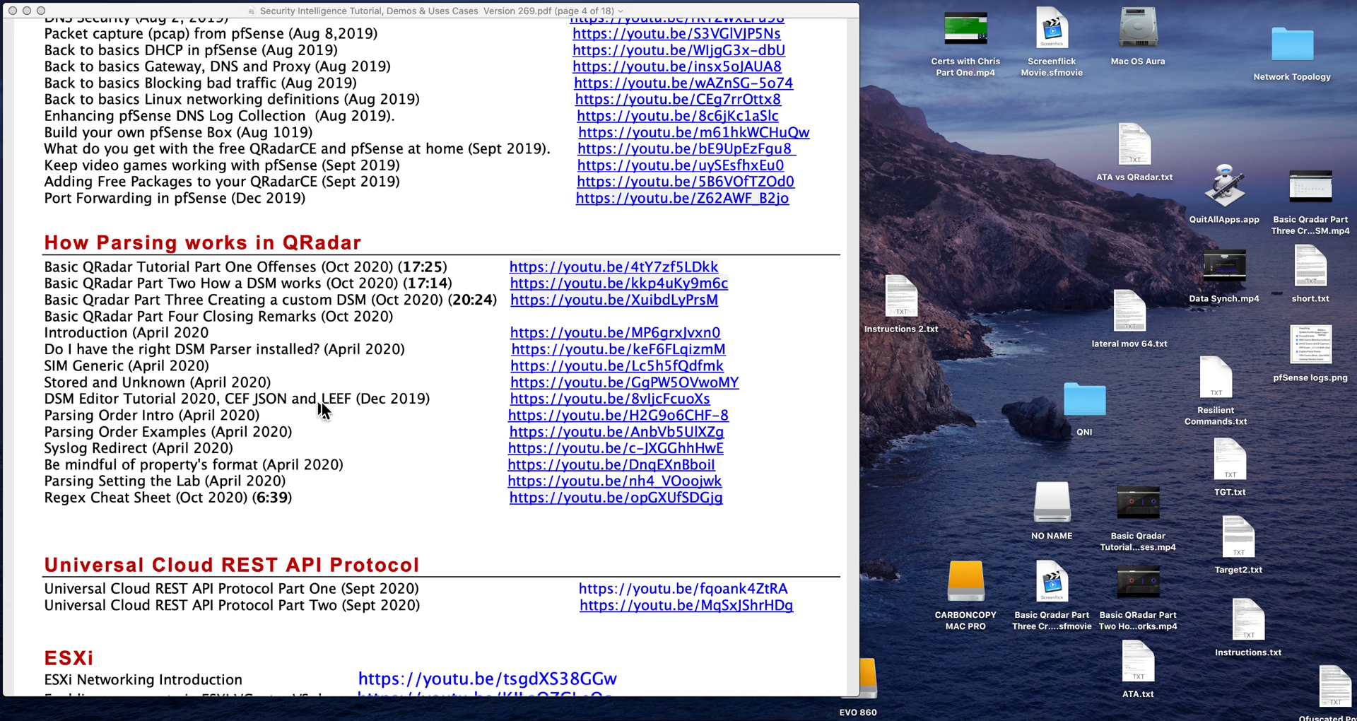
pyautogui.moveTo(287, 421)
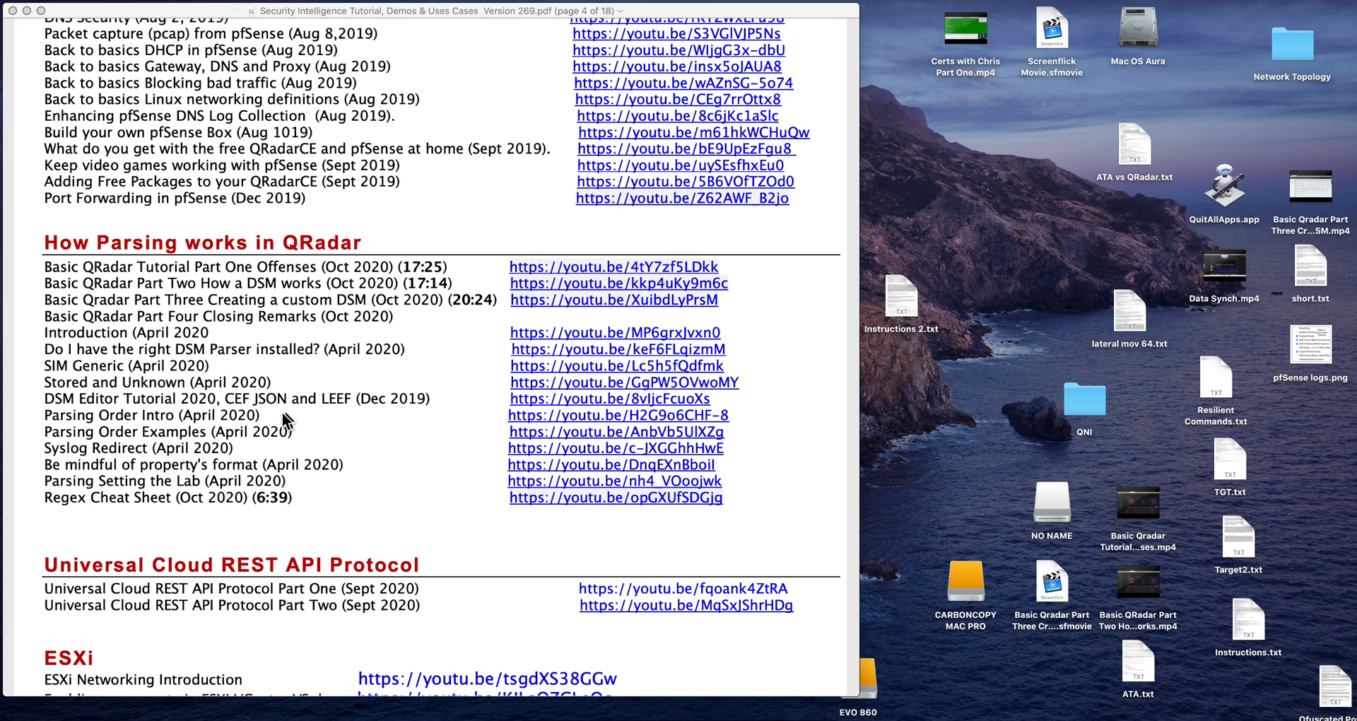
pyautogui.moveTo(226, 425)
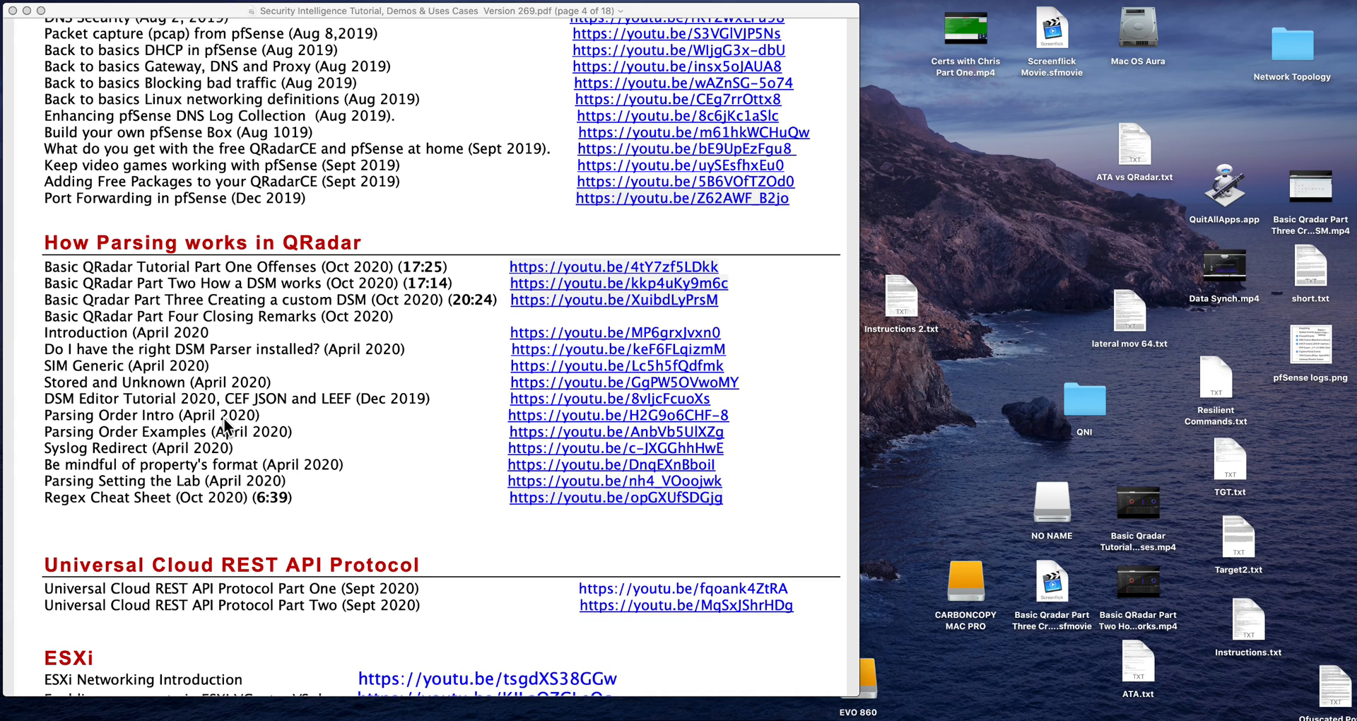
pyautogui.moveTo(179, 424)
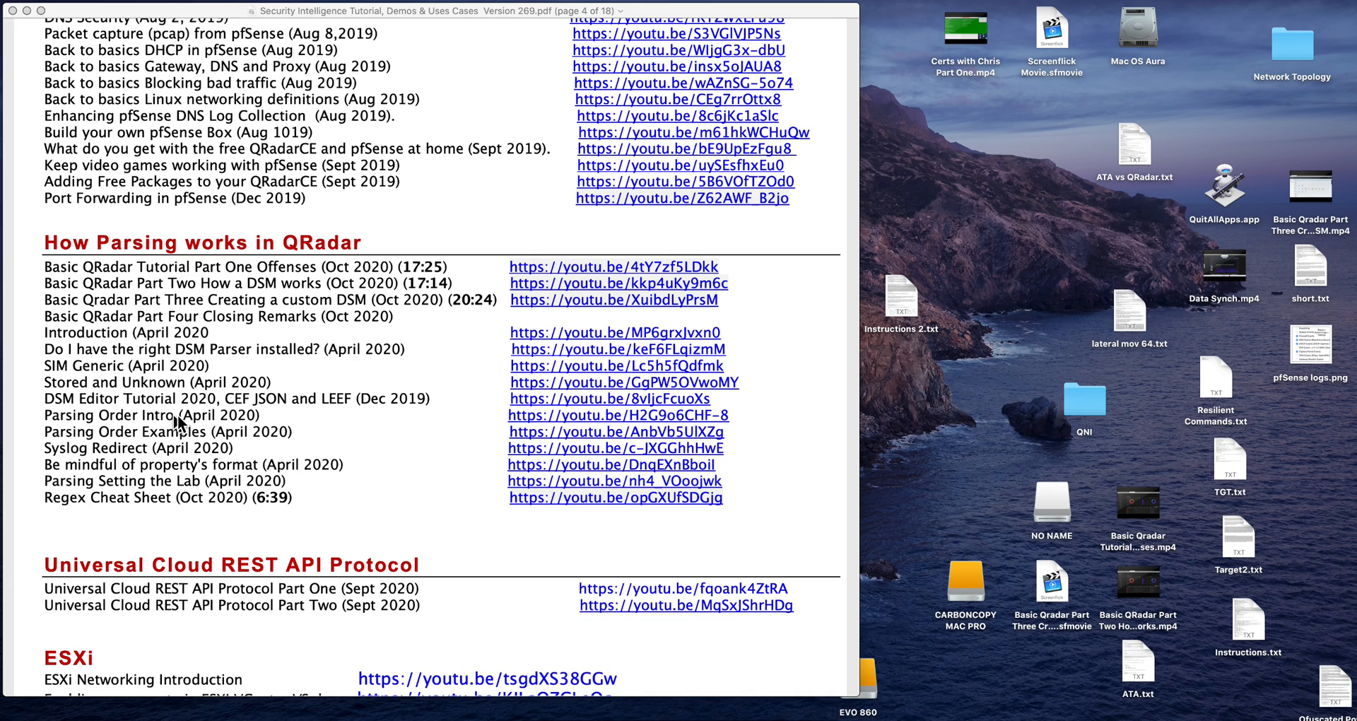
pyautogui.moveTo(232, 442)
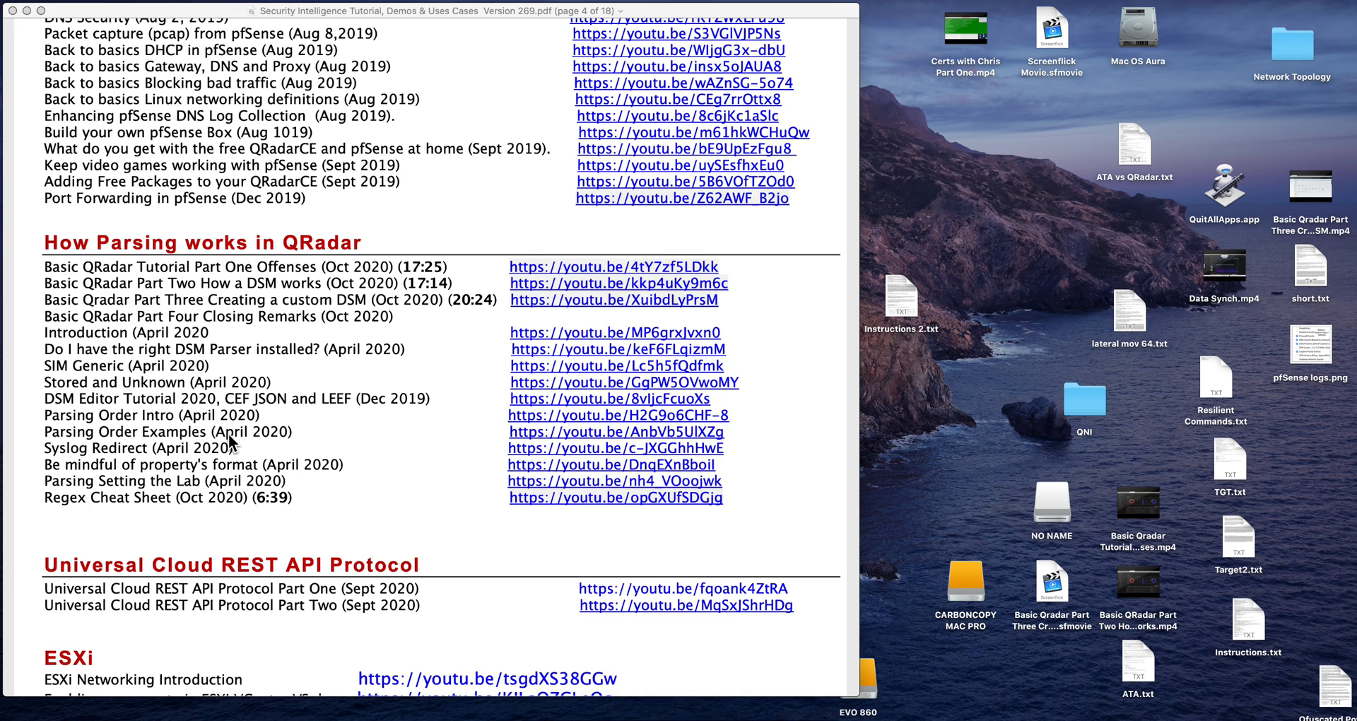
pyautogui.moveTo(203, 457)
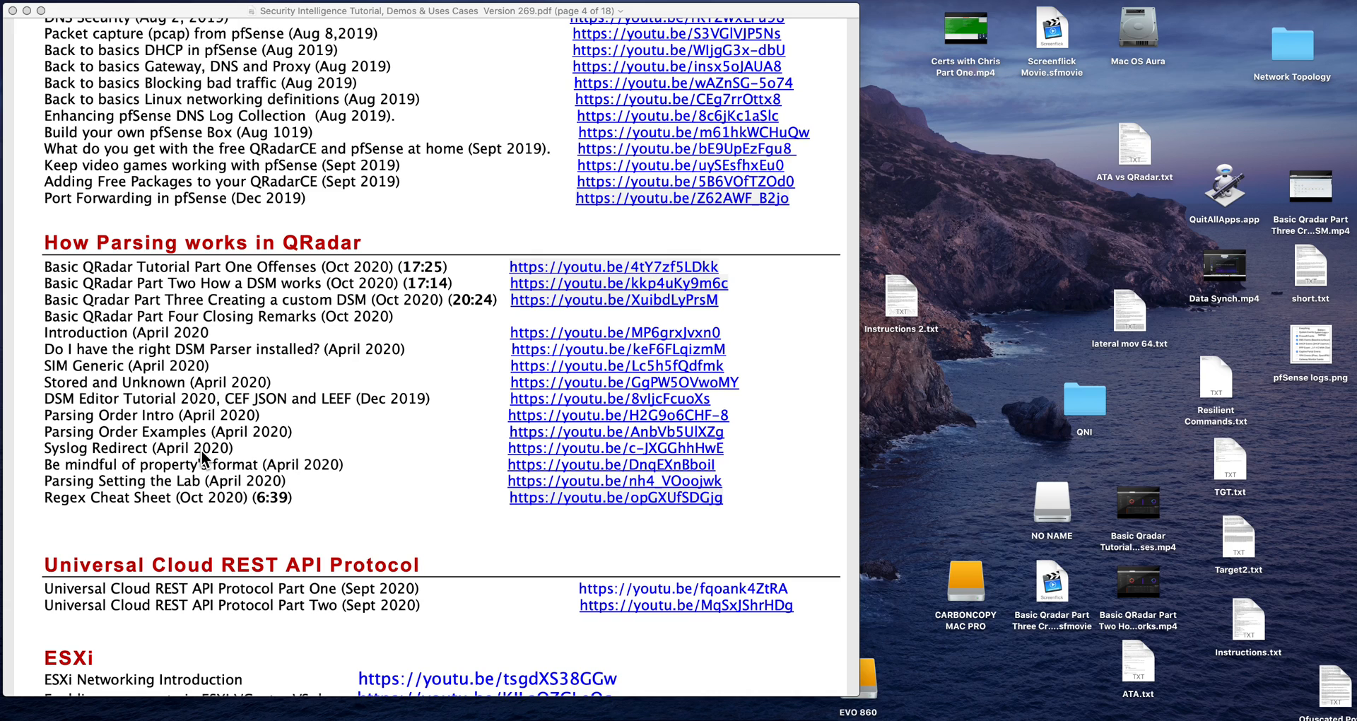
pyautogui.moveTo(210, 469)
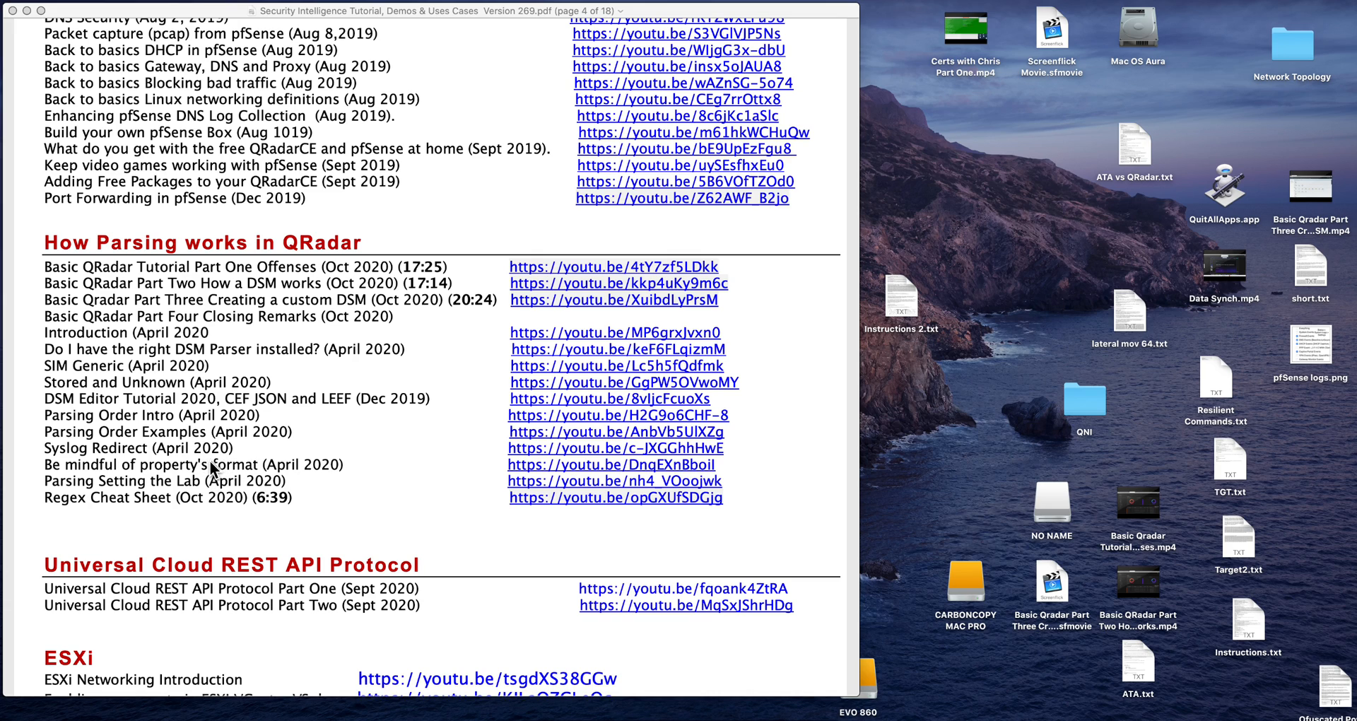
pyautogui.moveTo(217, 477)
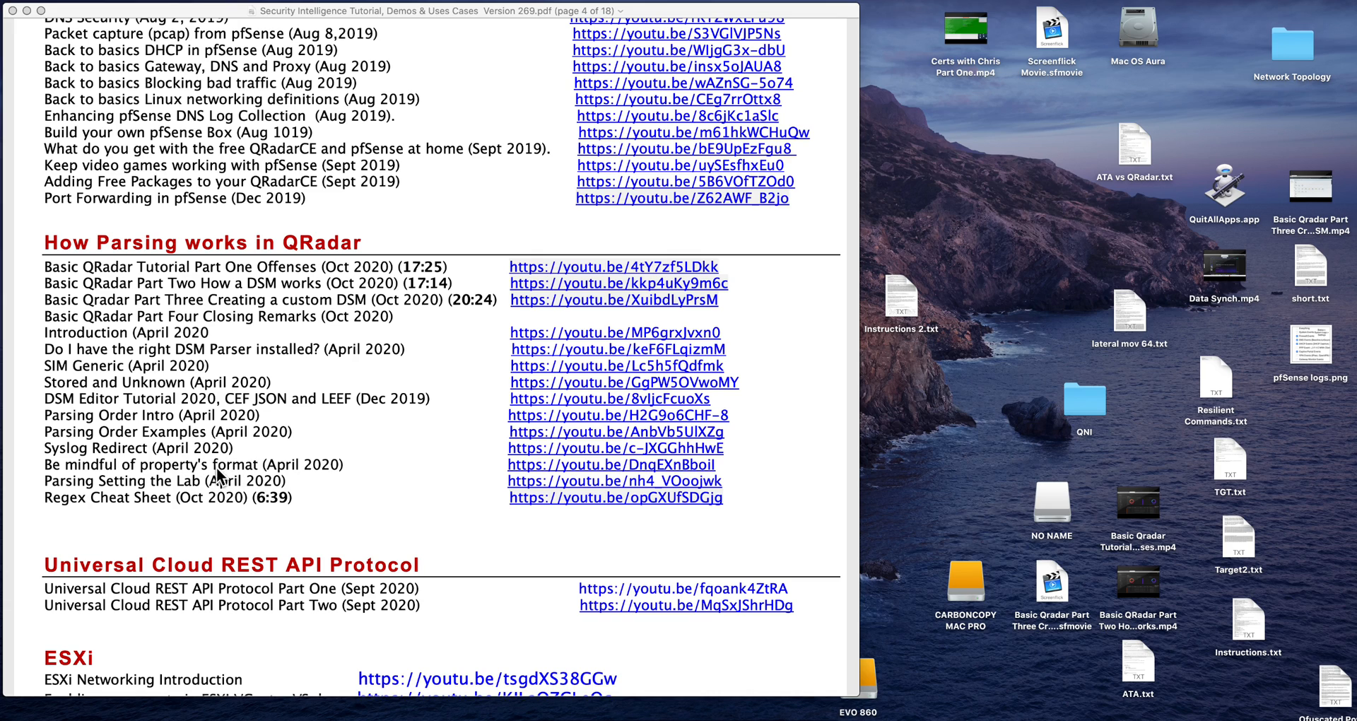
pyautogui.moveTo(265, 472)
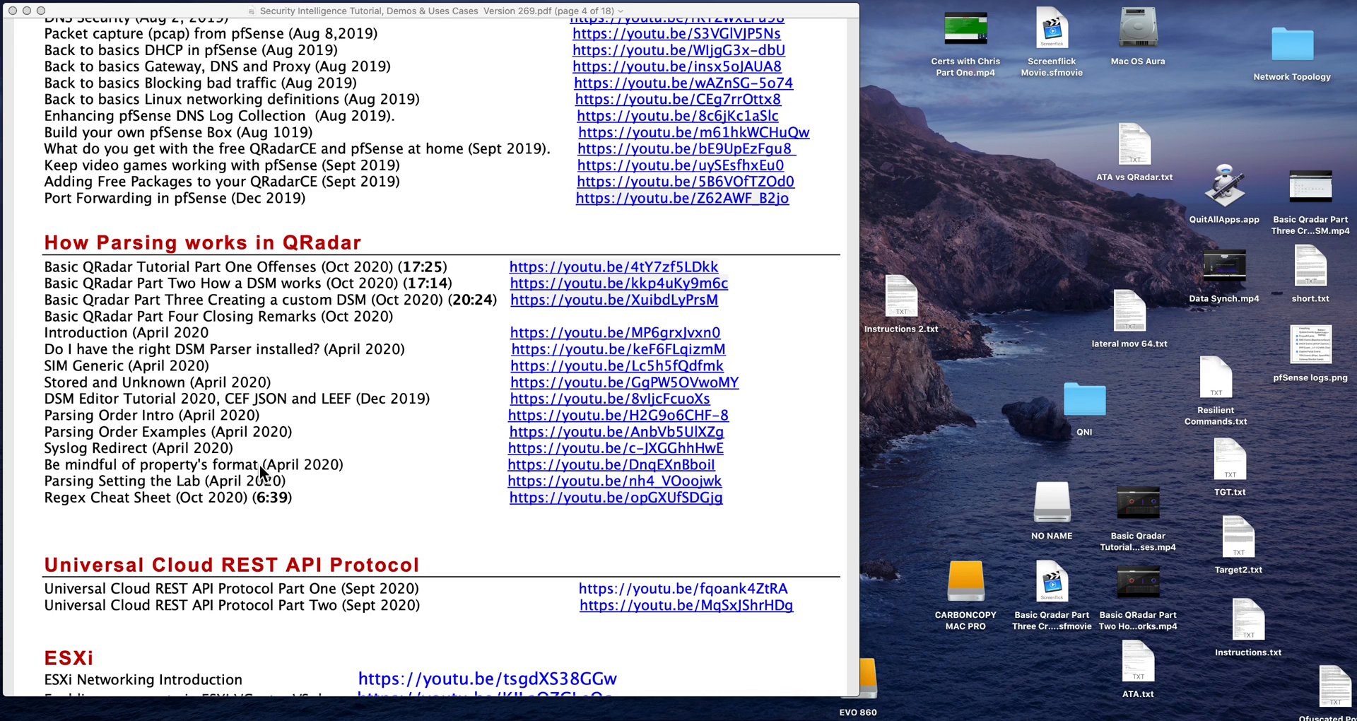
pyautogui.moveTo(199, 485)
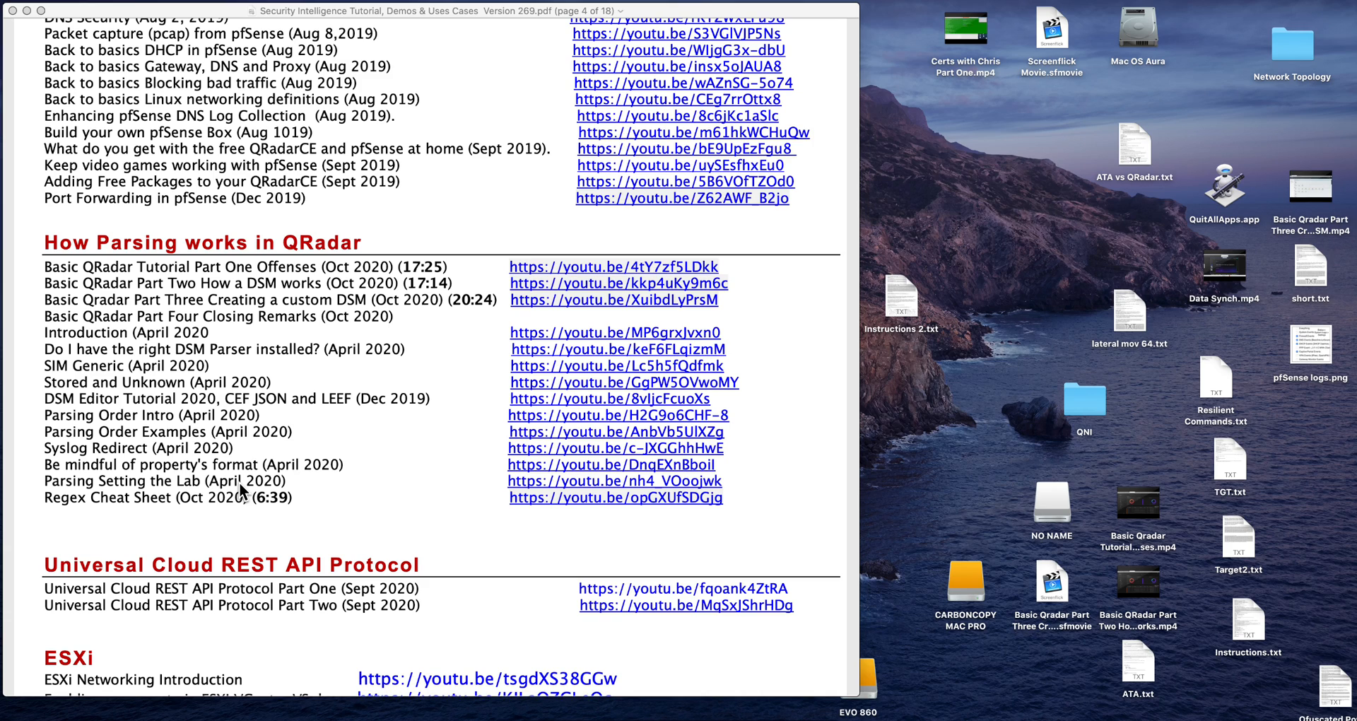
pyautogui.moveTo(245, 487)
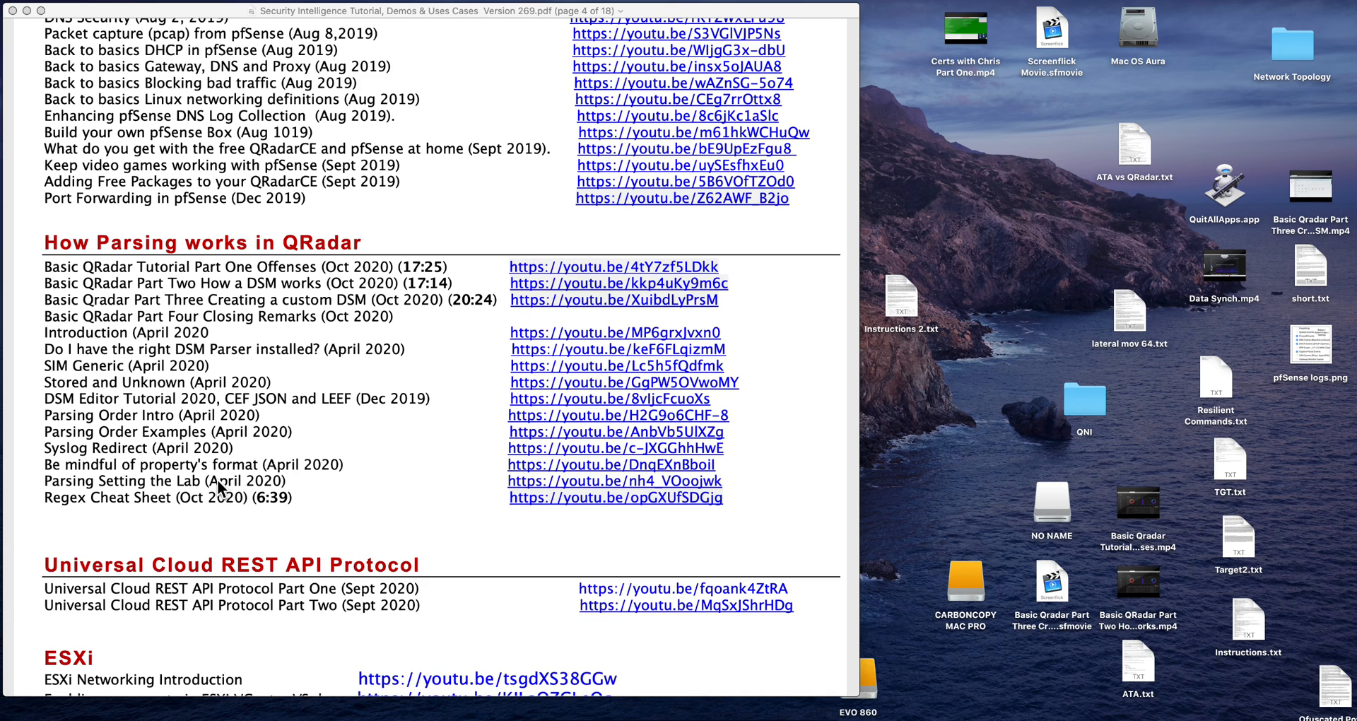
pyautogui.moveTo(199, 503)
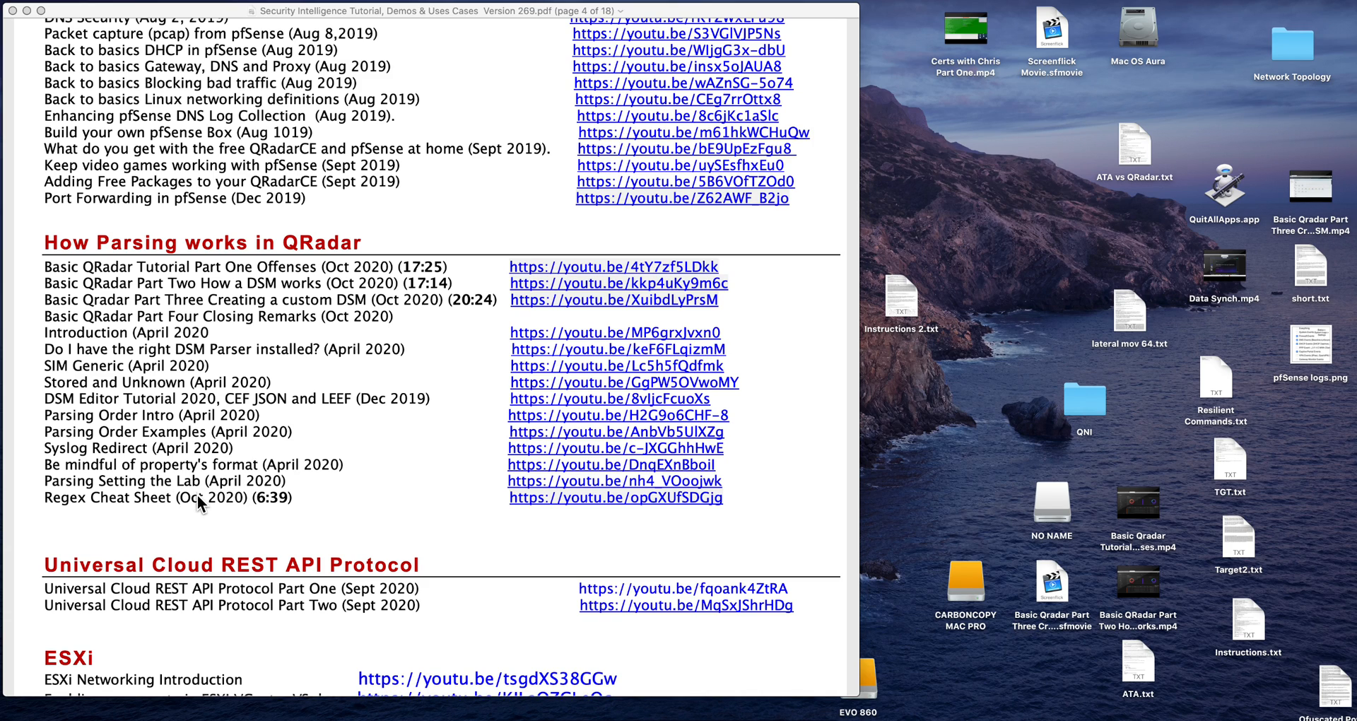
pyautogui.moveTo(241, 507)
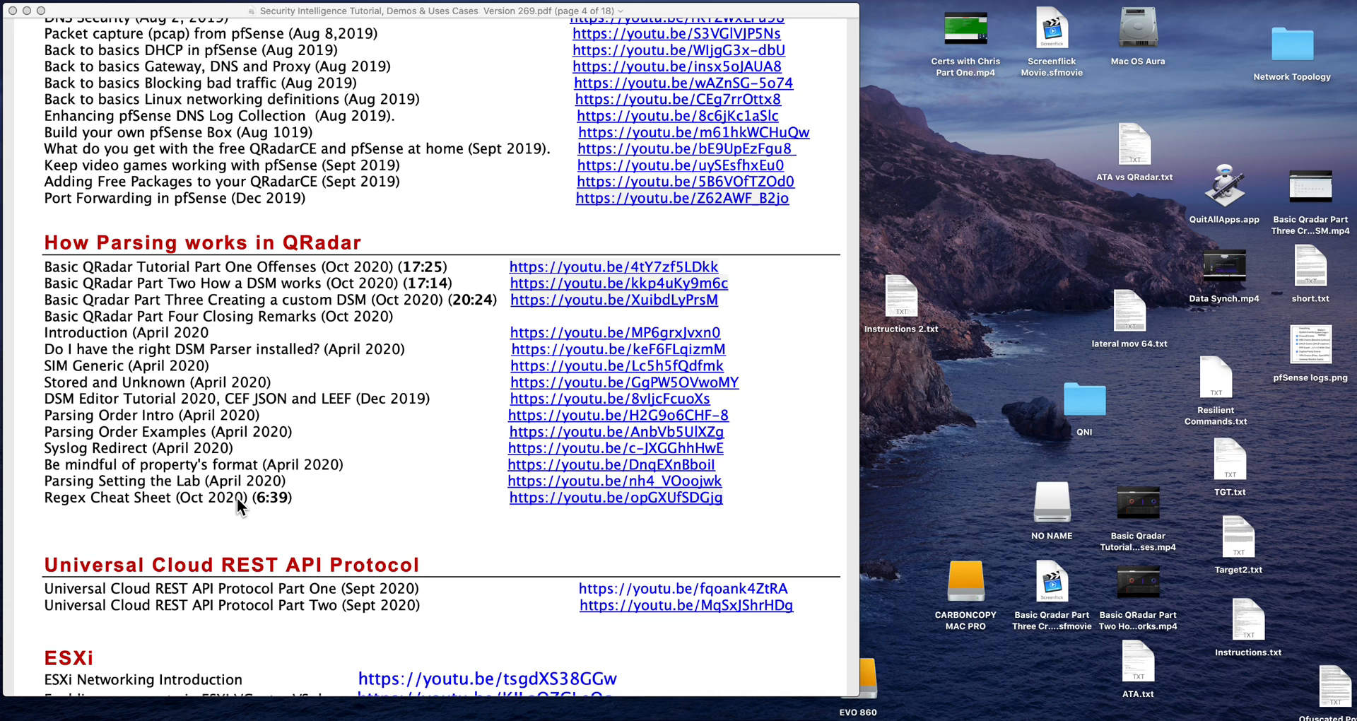
pyautogui.moveTo(369, 457)
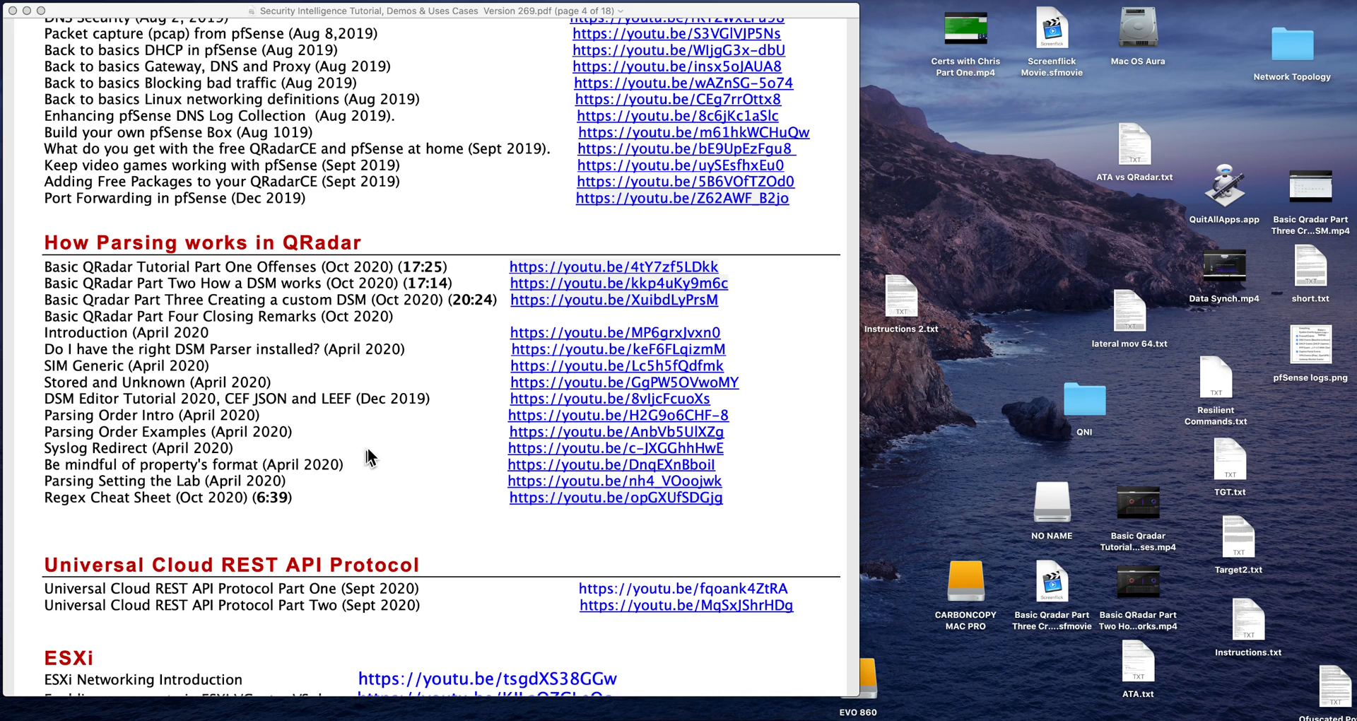
pyautogui.moveTo(387, 465)
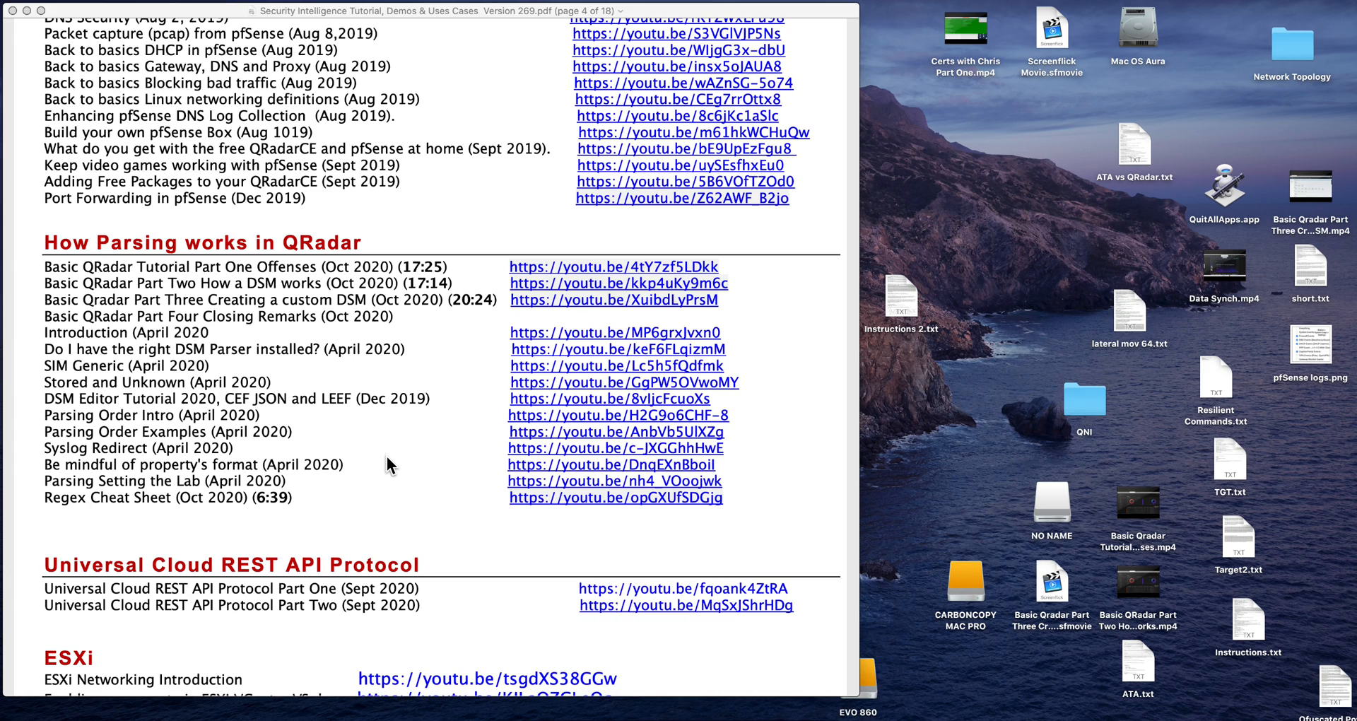
pyautogui.moveTo(265, 344)
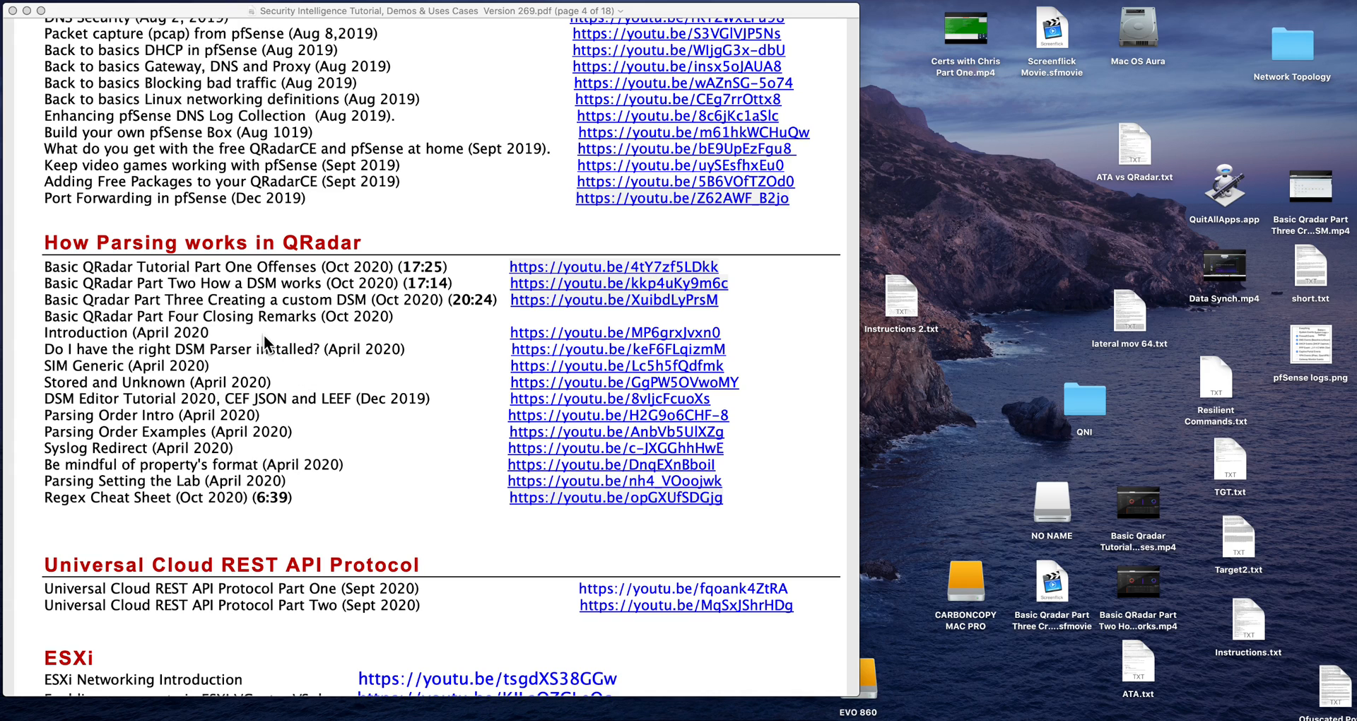
pyautogui.moveTo(114, 273)
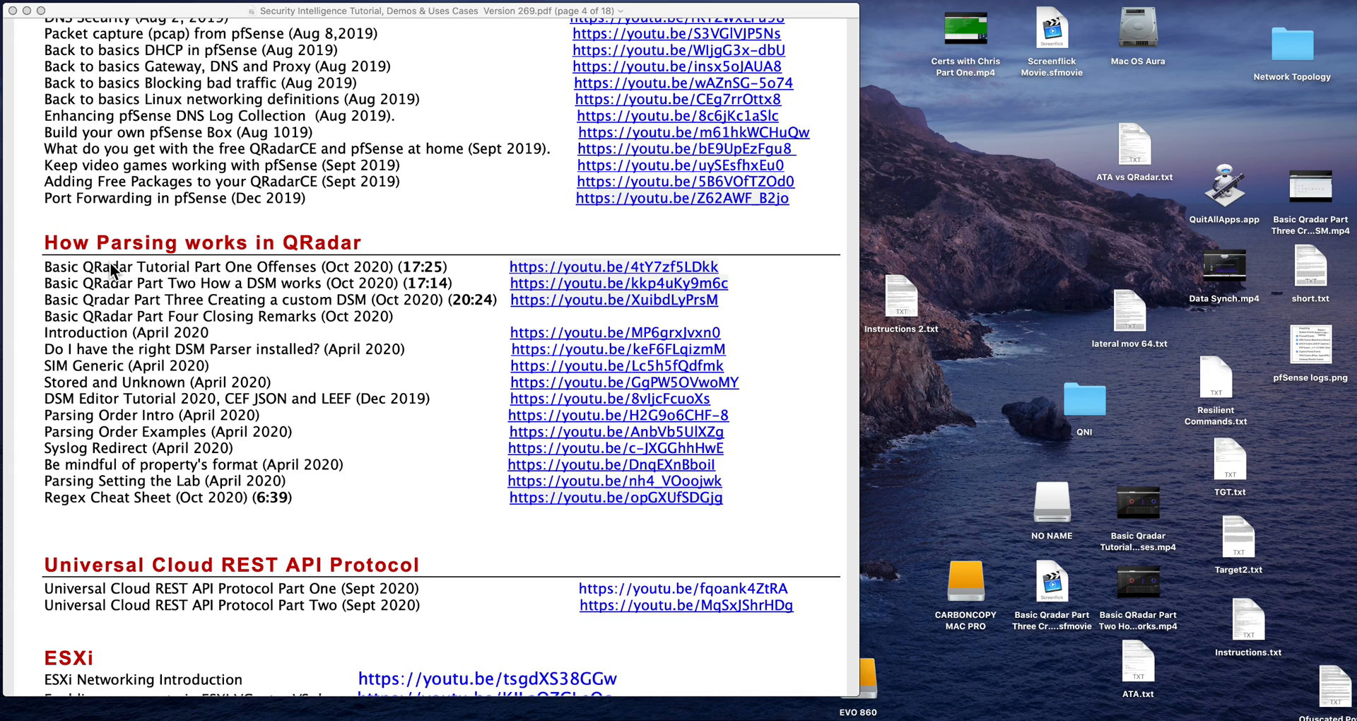
pyautogui.moveTo(127, 383)
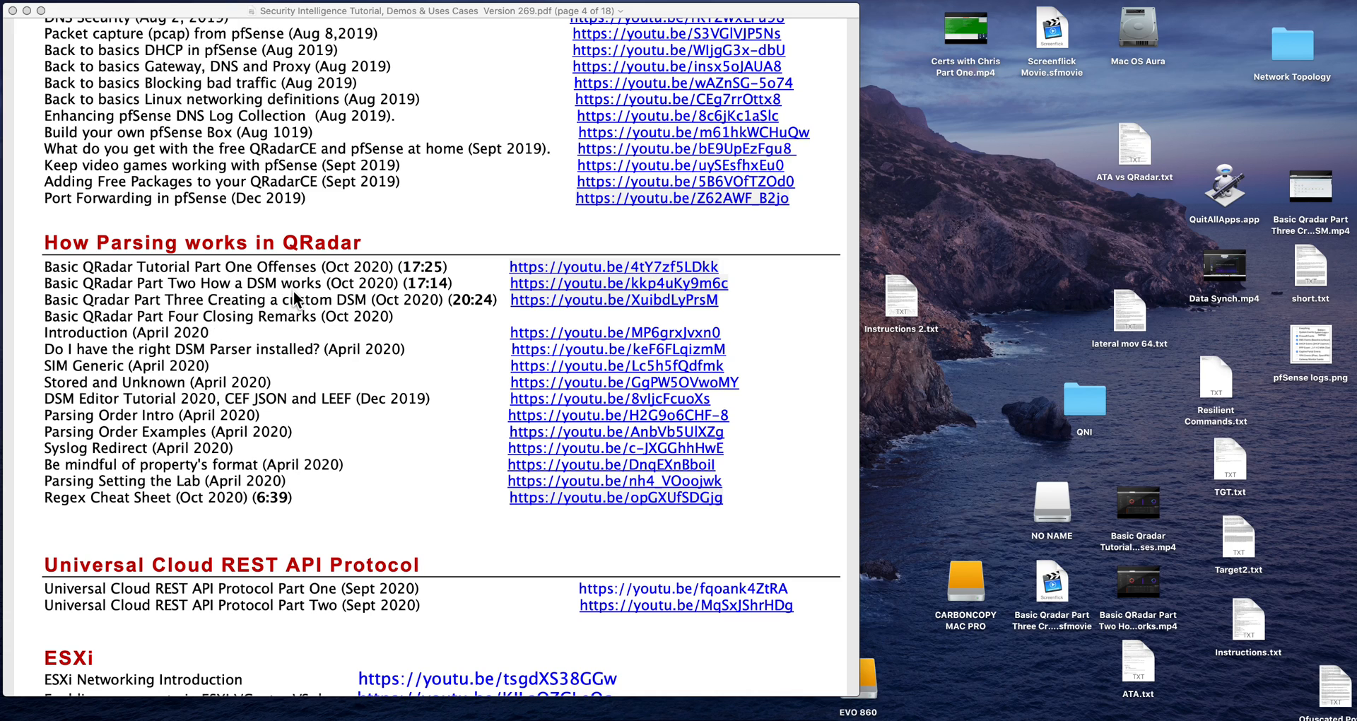
pyautogui.moveTo(277, 372)
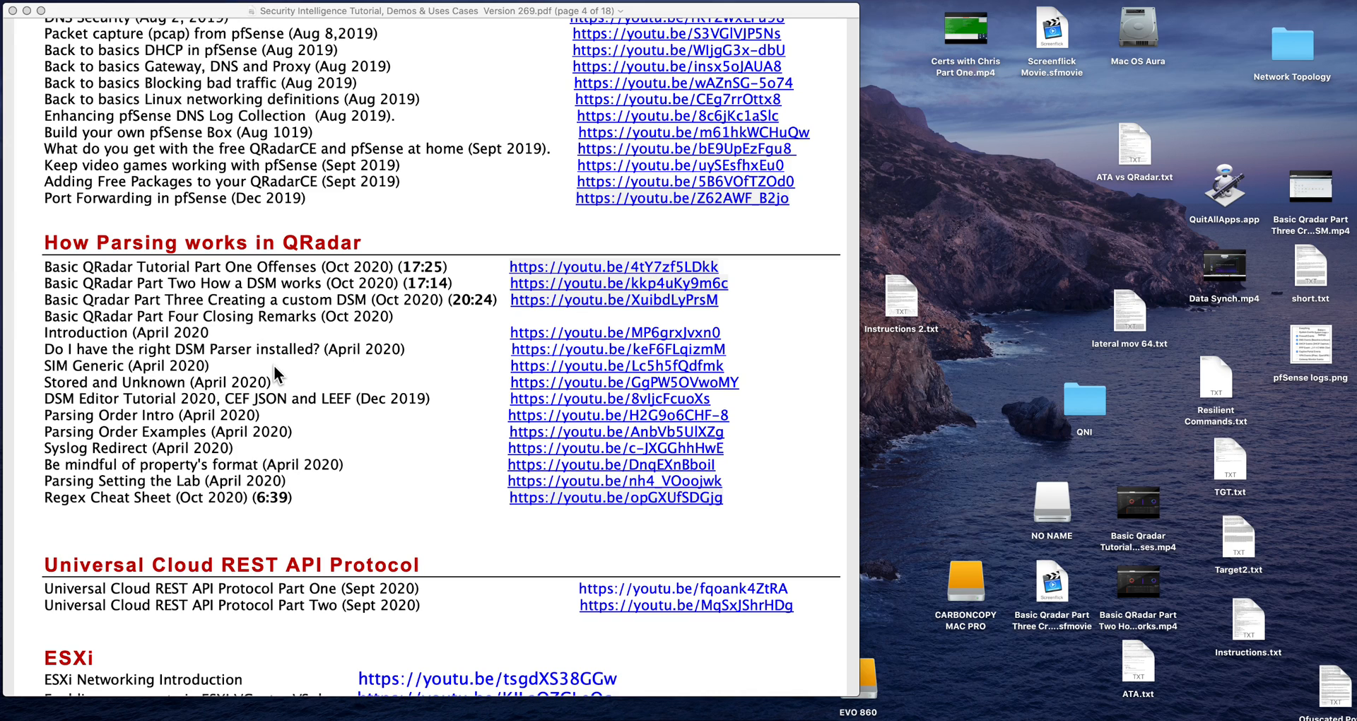
pyautogui.moveTo(277, 379)
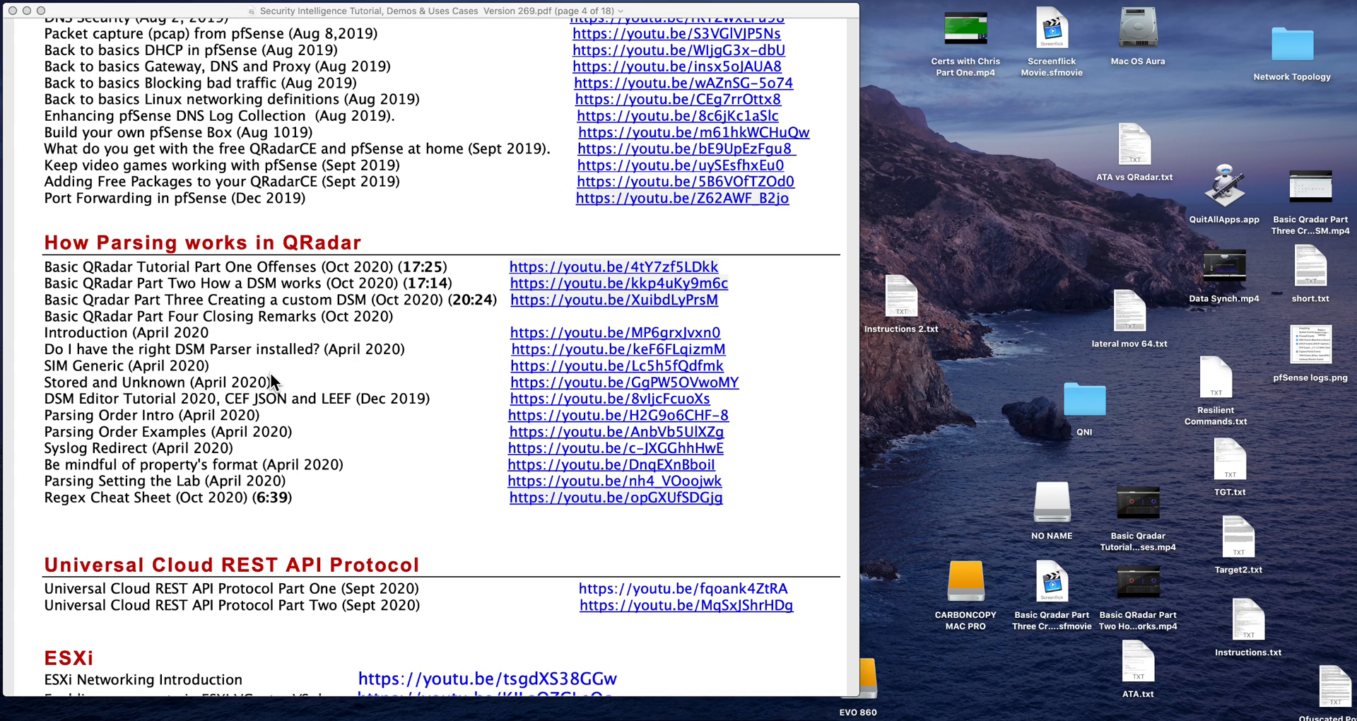
pyautogui.moveTo(147, 434)
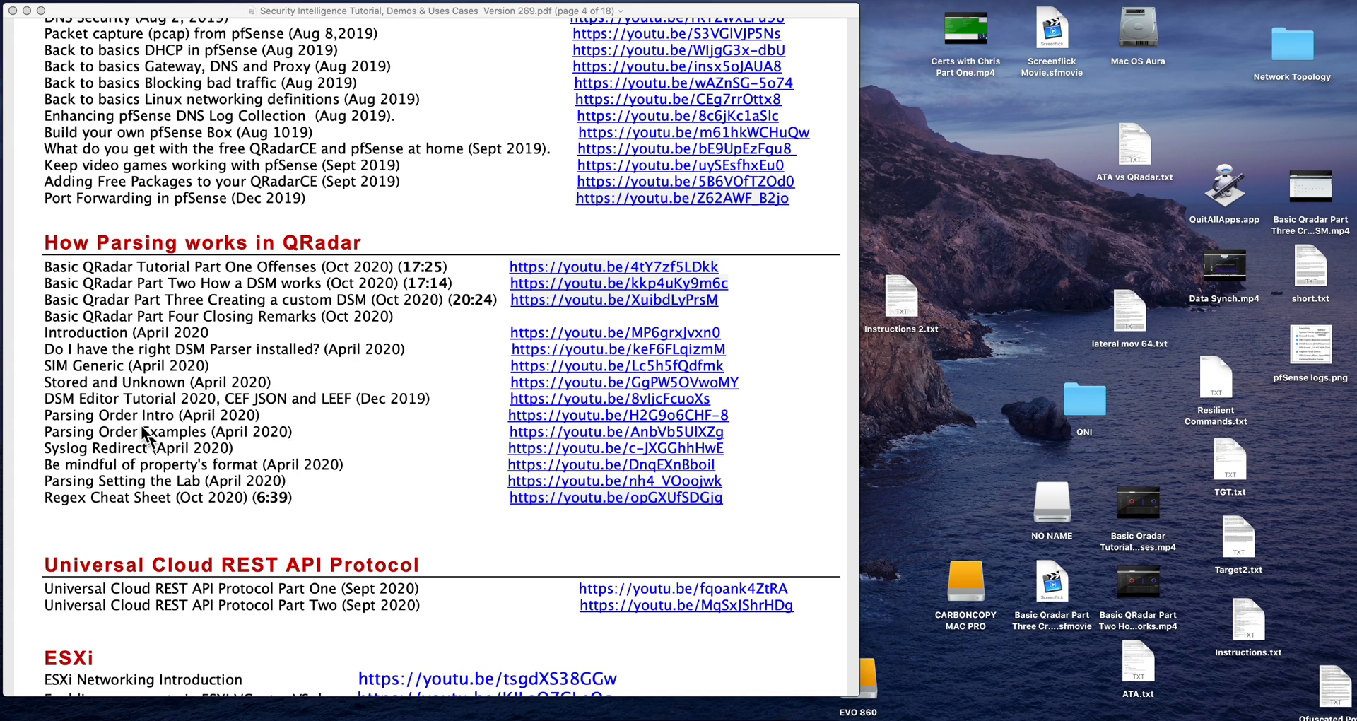
pyautogui.moveTo(252, 387)
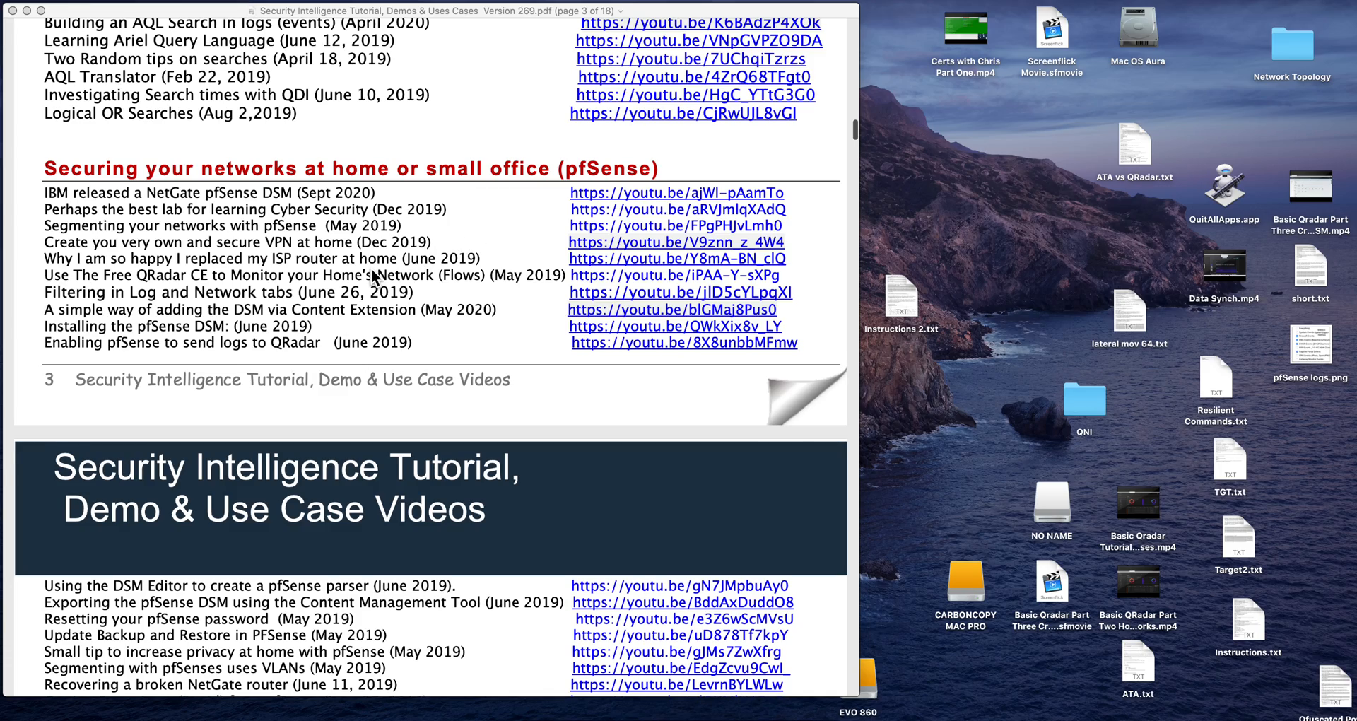
# Scroll to the Cloud Pak For Security and Use Case Manager App sections on page 2
pyautogui.scroll(-3)
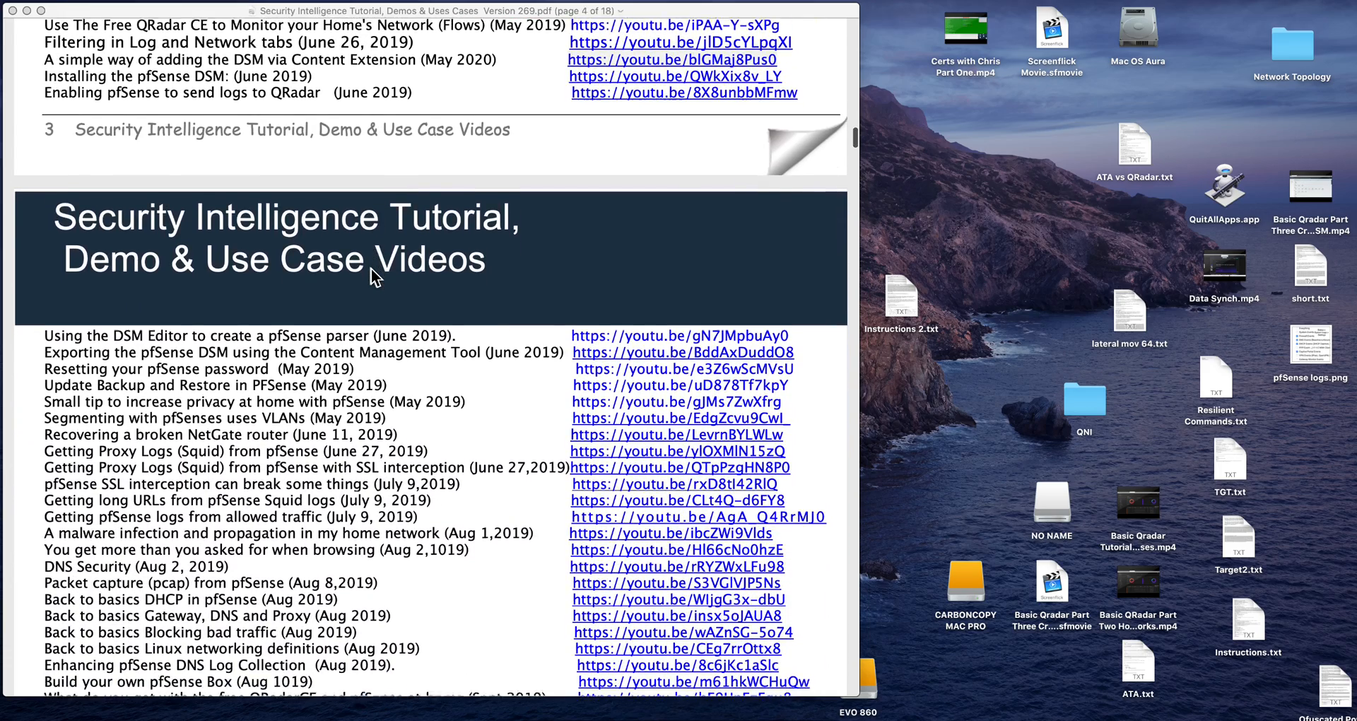
pyautogui.scroll(-3)
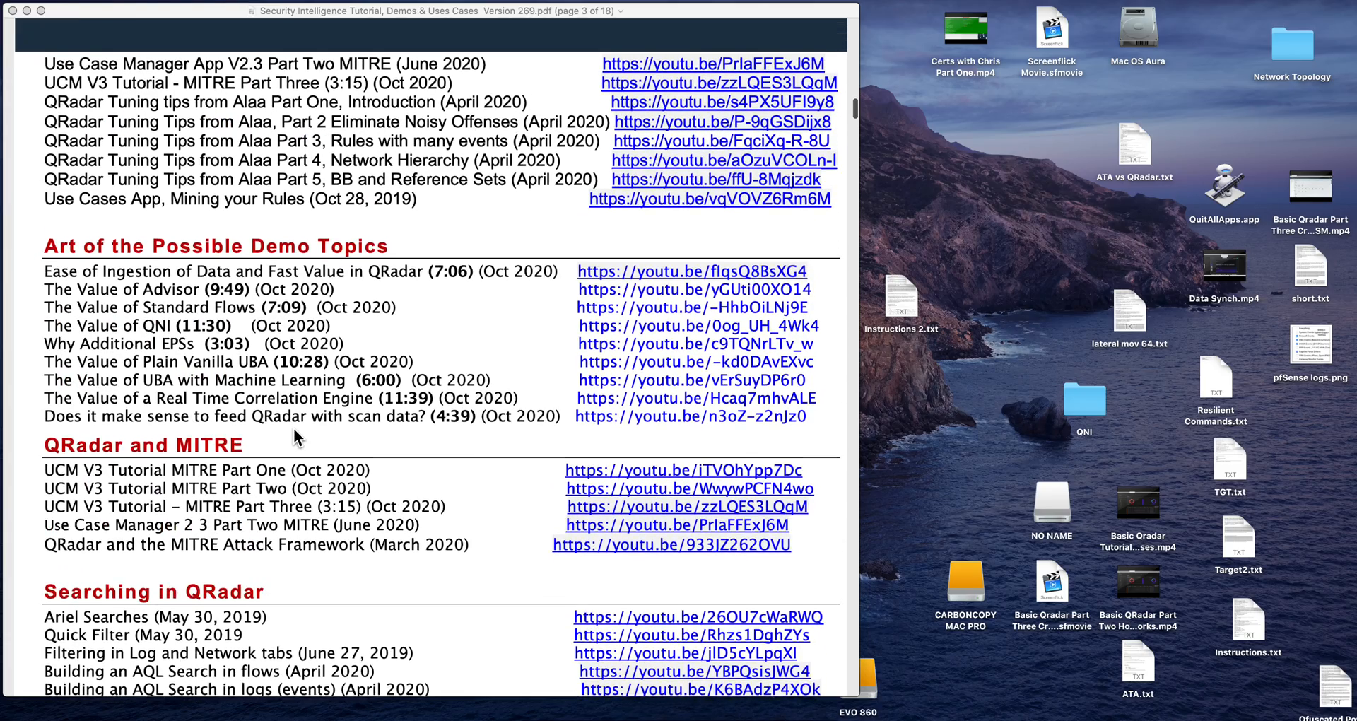
pyautogui.scroll(3)
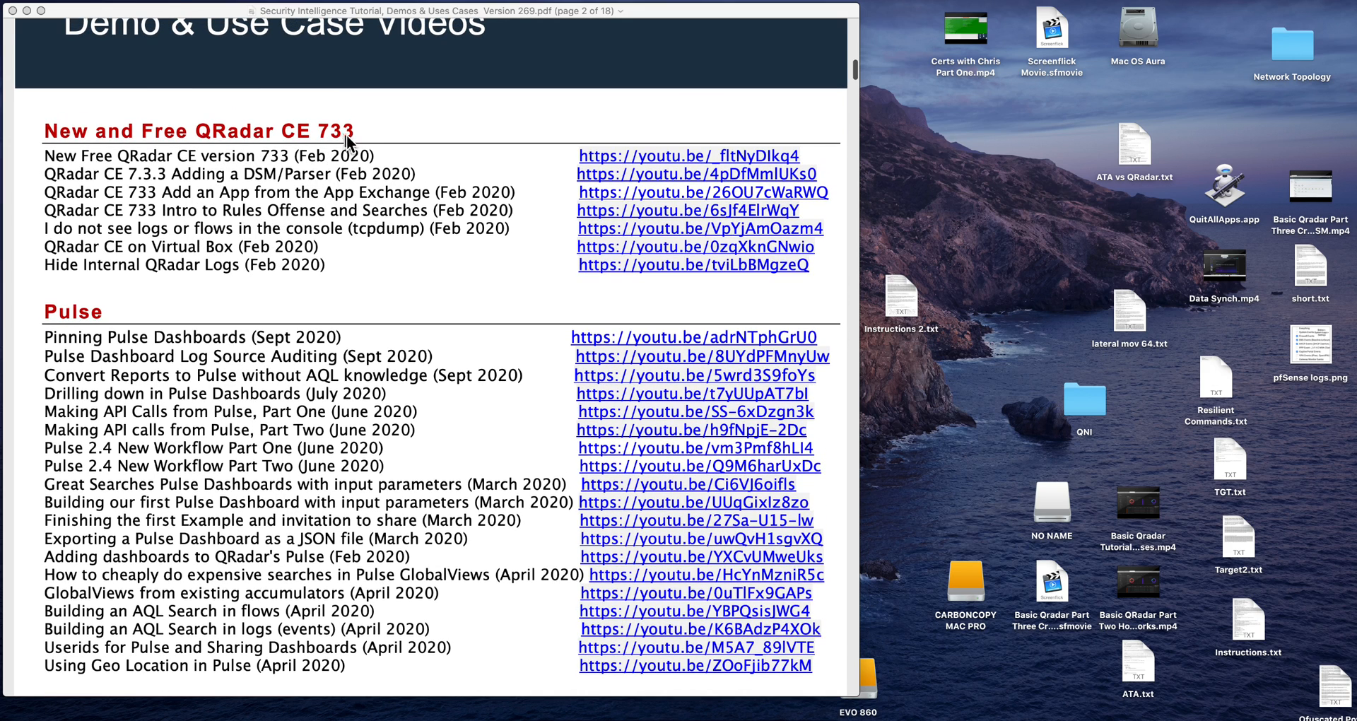
pyautogui.moveTo(402, 288)
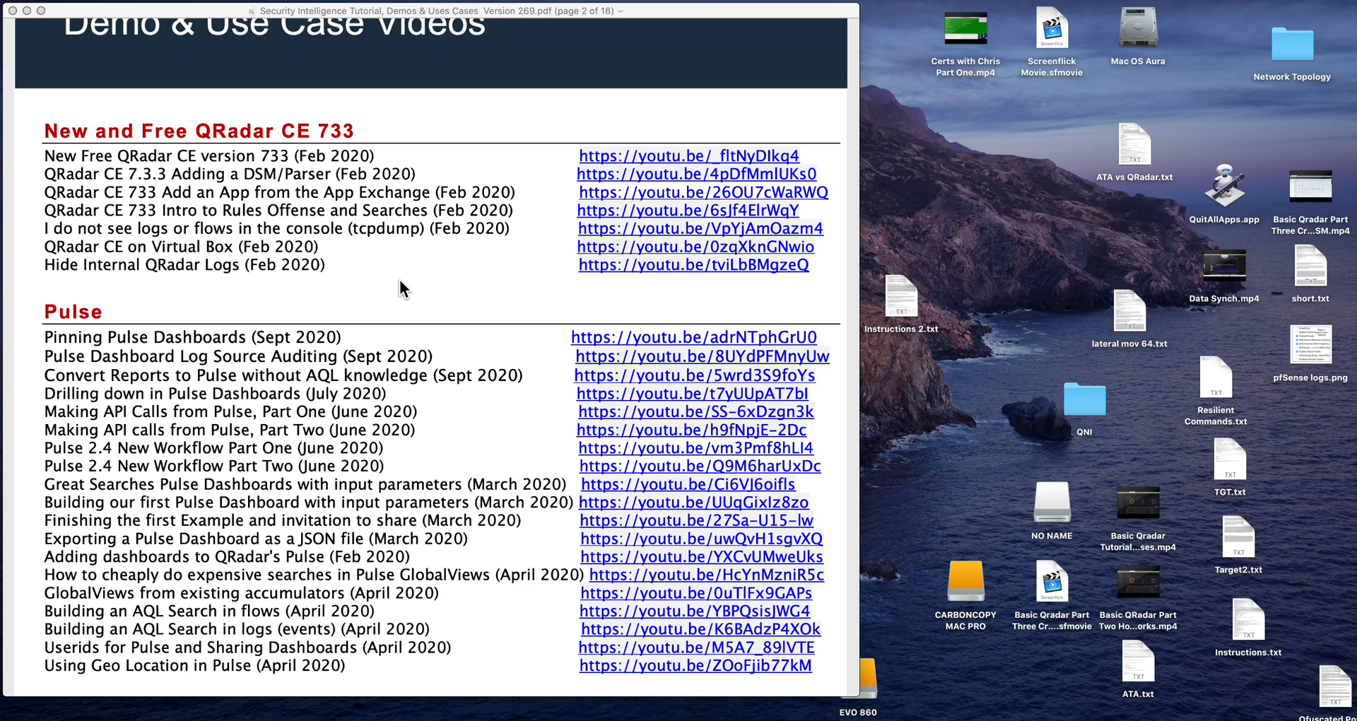
pyautogui.moveTo(370, 213)
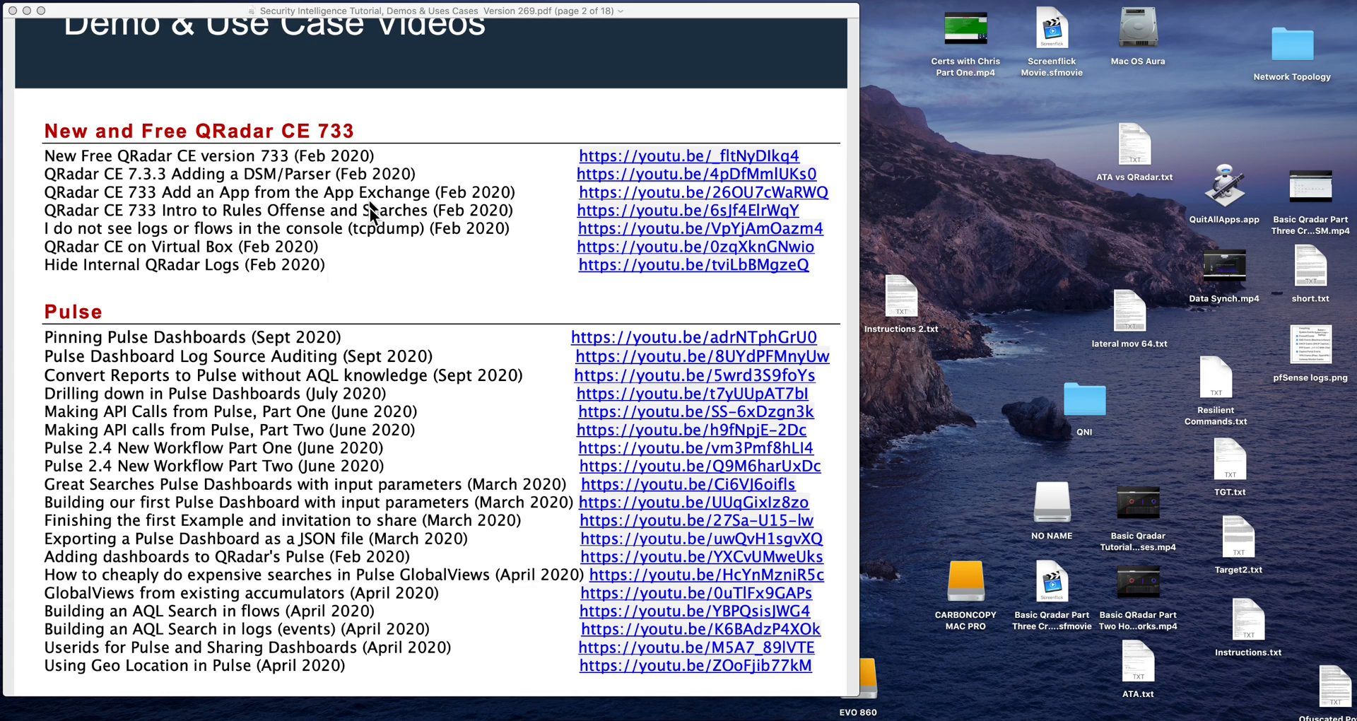
pyautogui.moveTo(310, 225)
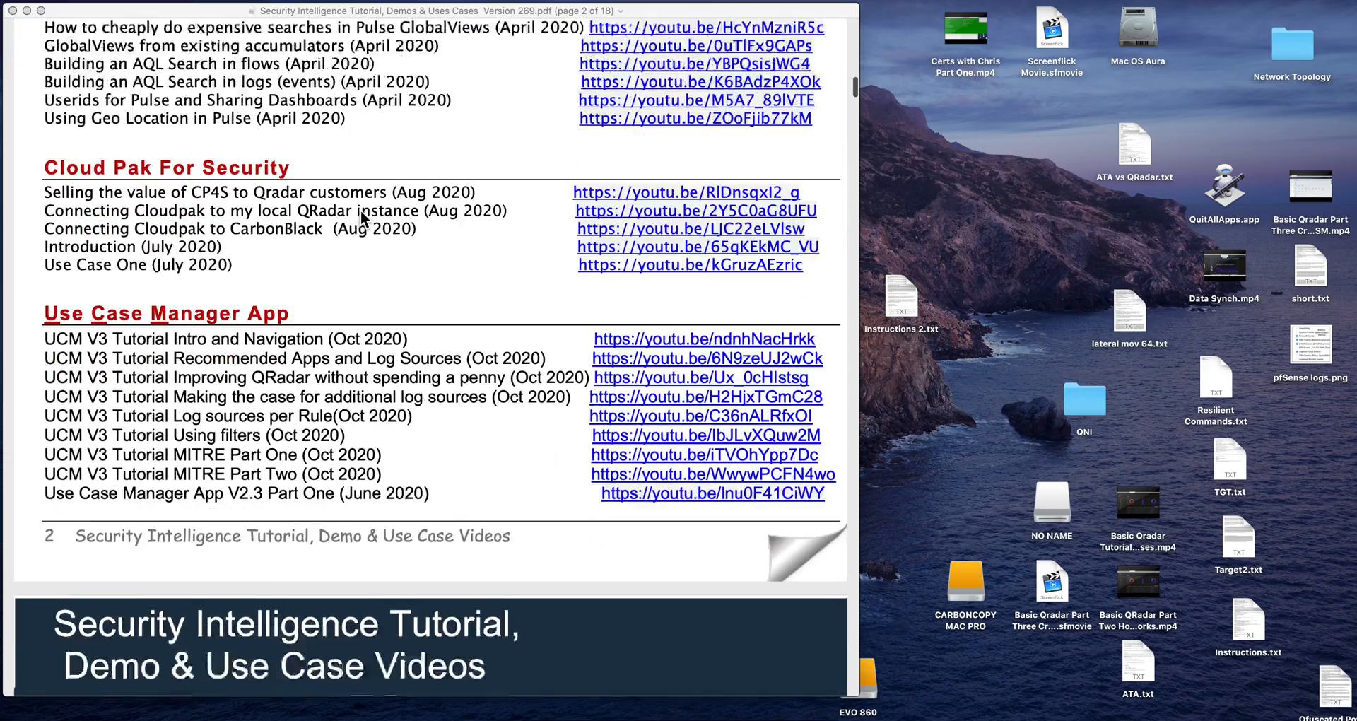
# Scroll down to the pfSense home and small-office network section at the end of page 3
pyautogui.scroll(-3)
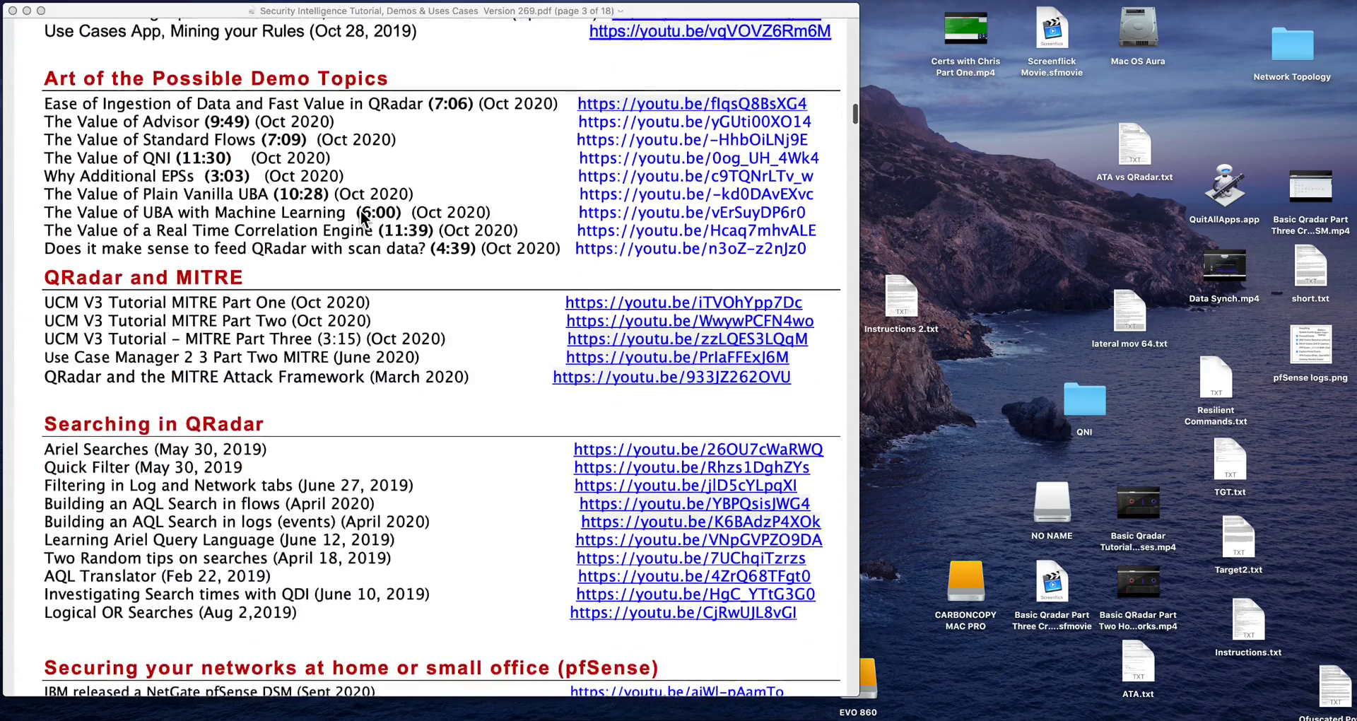
pyautogui.scroll(-3)
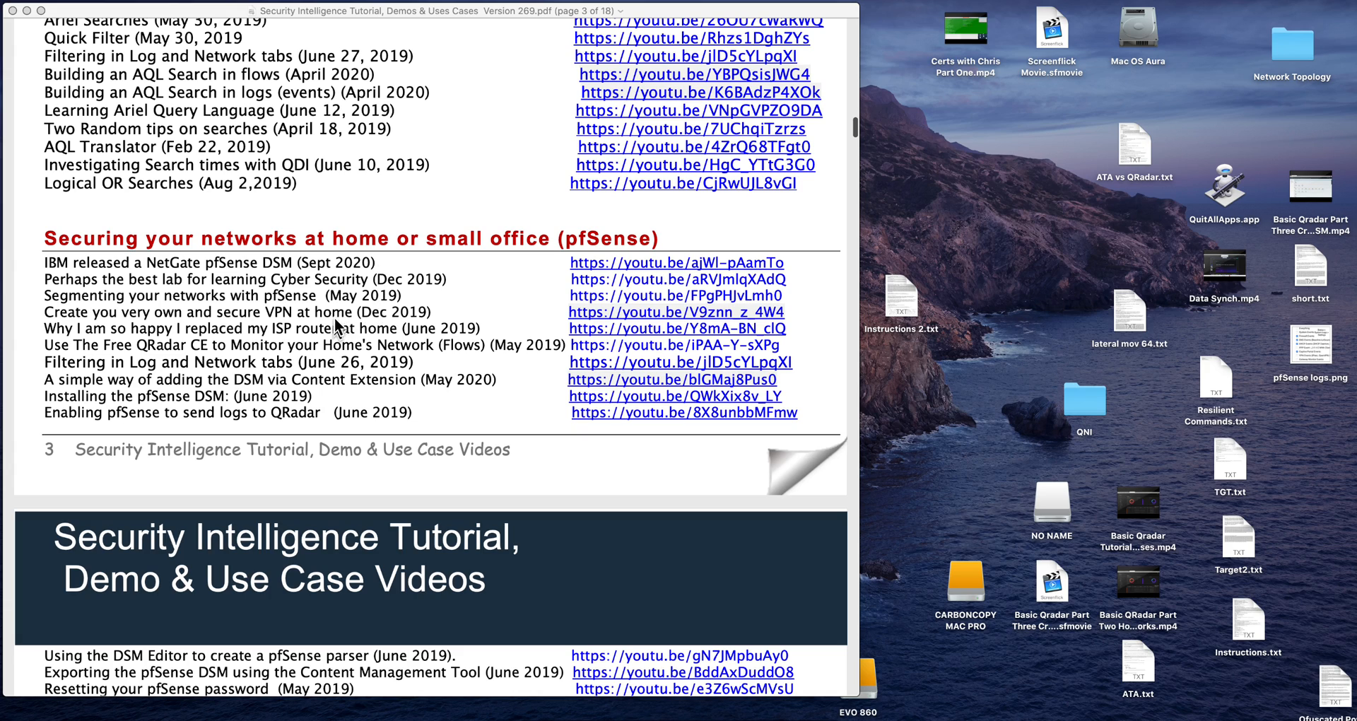
pyautogui.moveTo(368, 445)
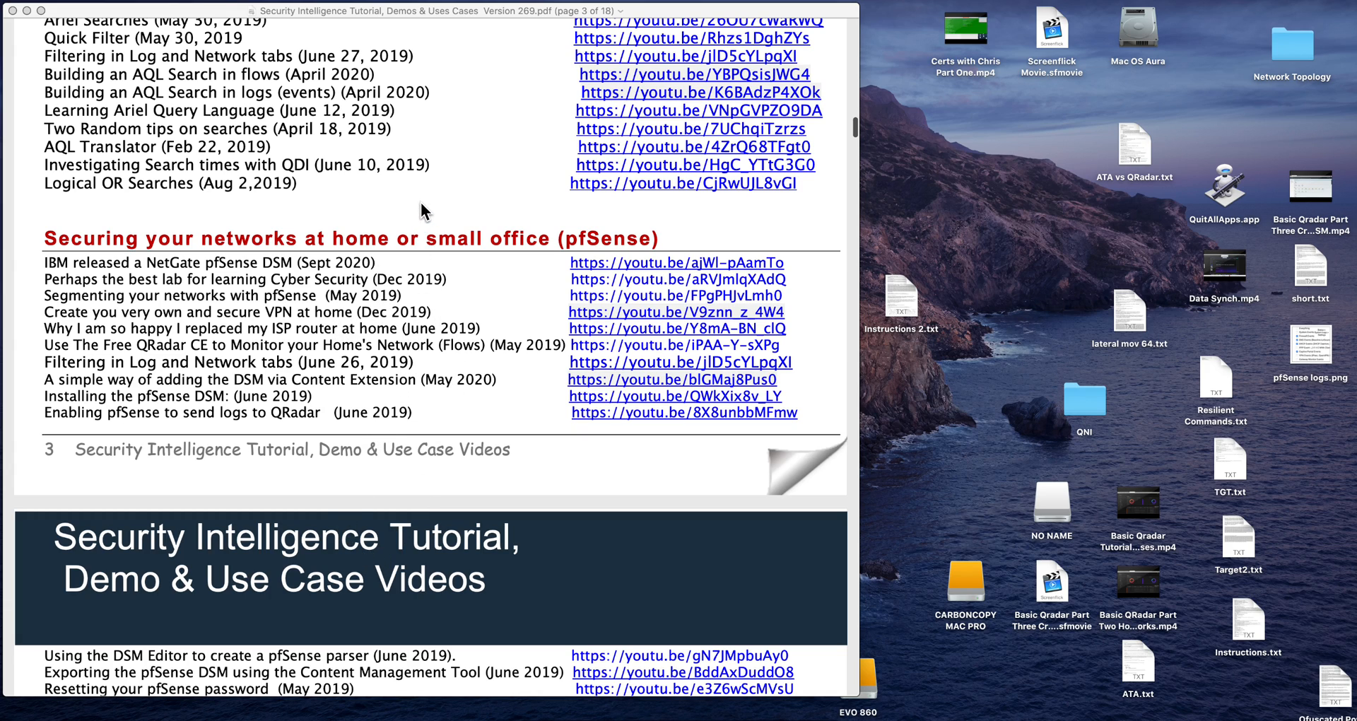
pyautogui.moveTo(325, 208)
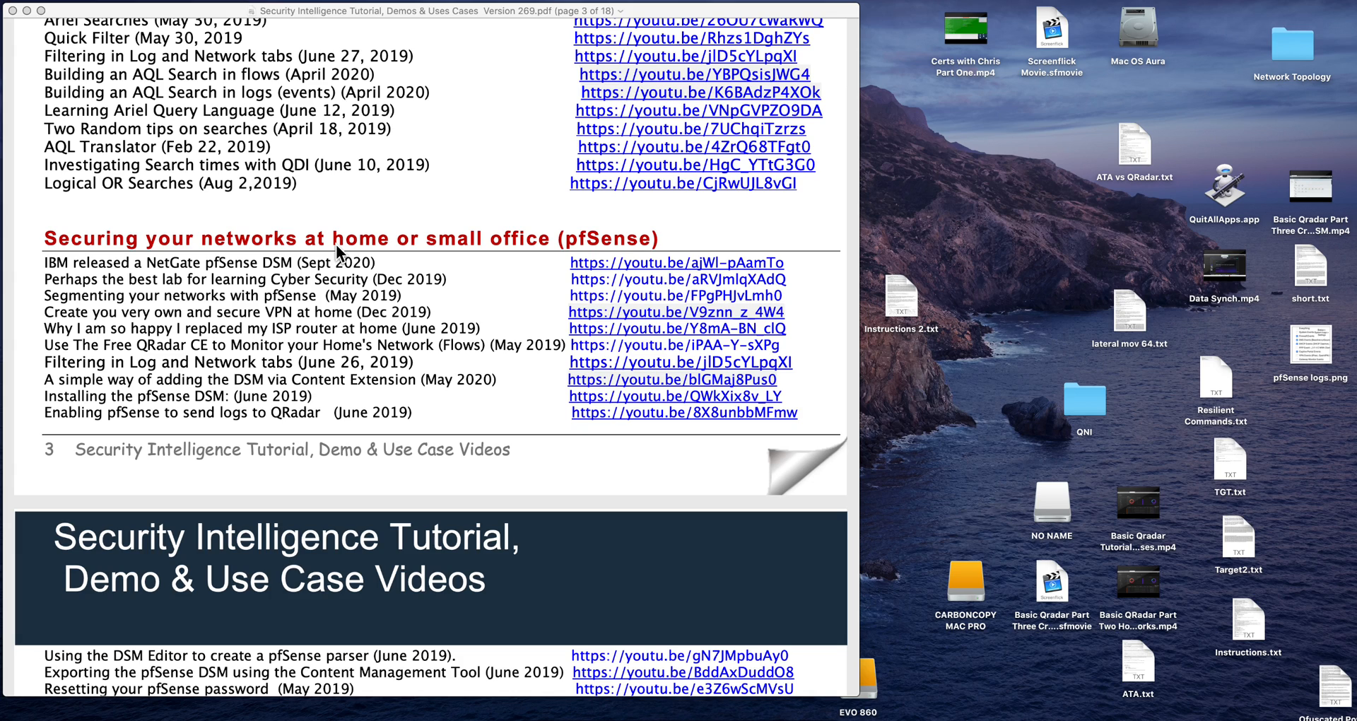
pyautogui.moveTo(414, 285)
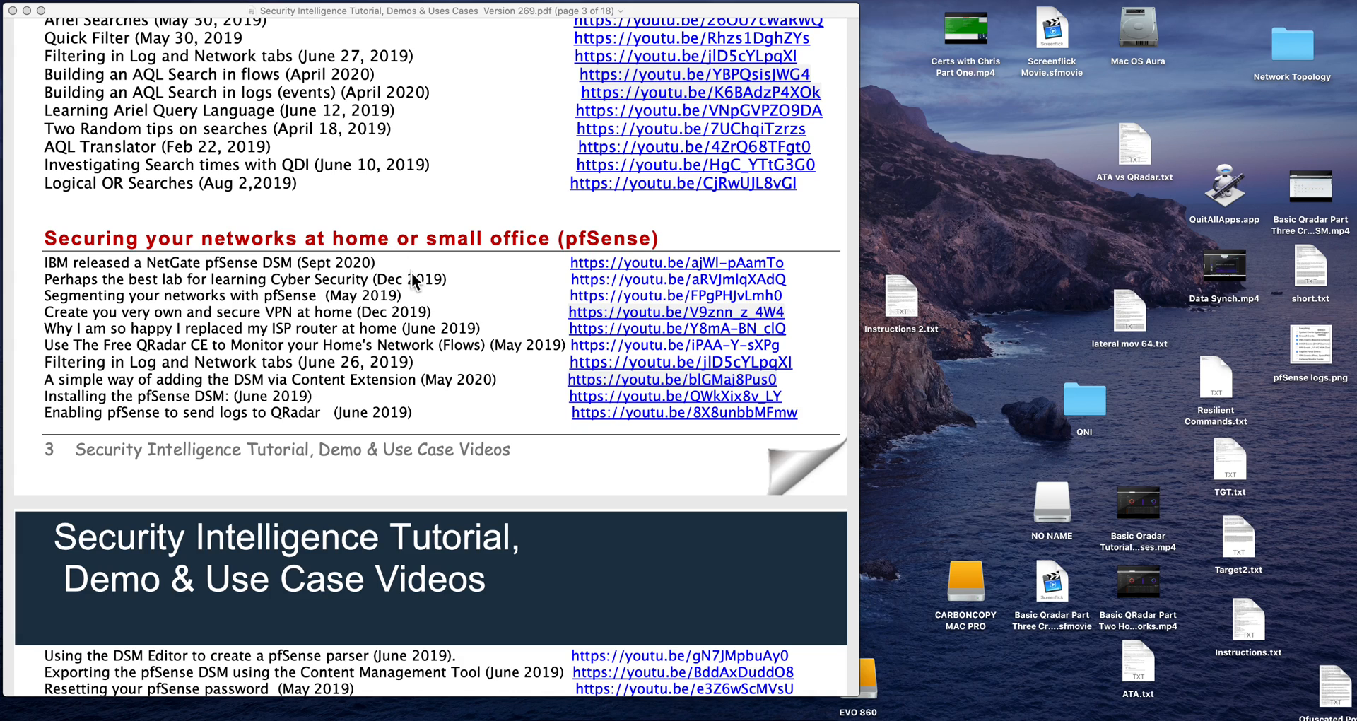